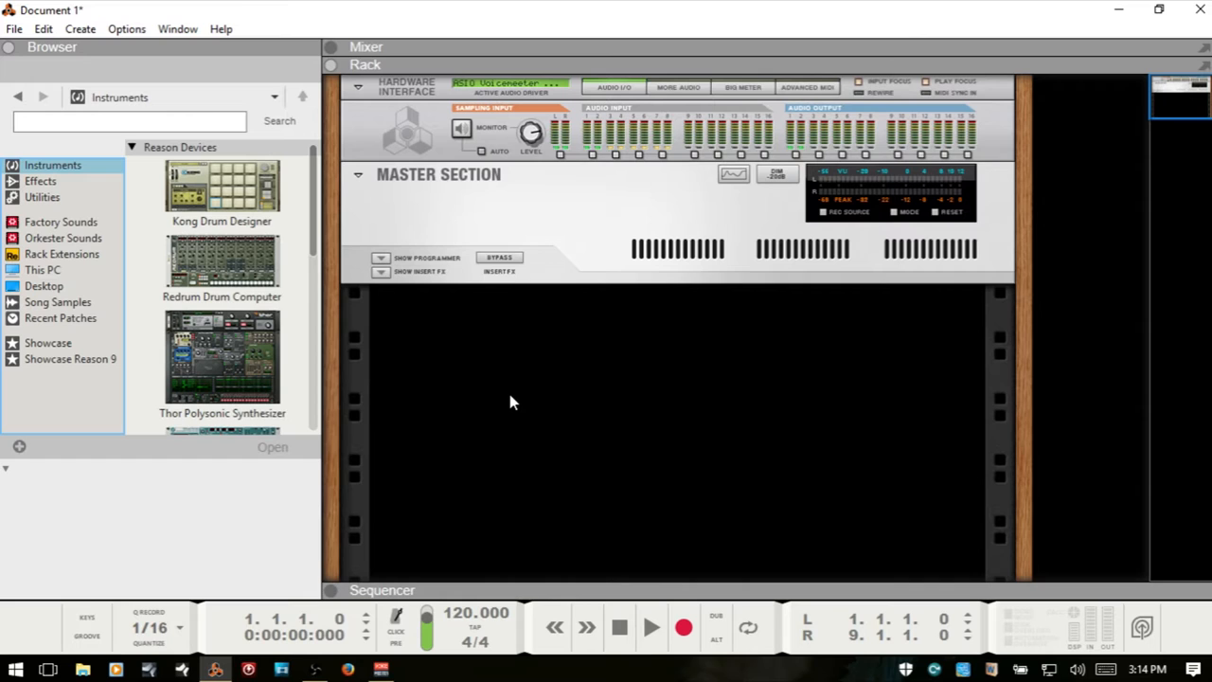
Step: Add a Malström Graintable Synthesizer from the Browser's Instruments list to the rack
scroll(down, 3)
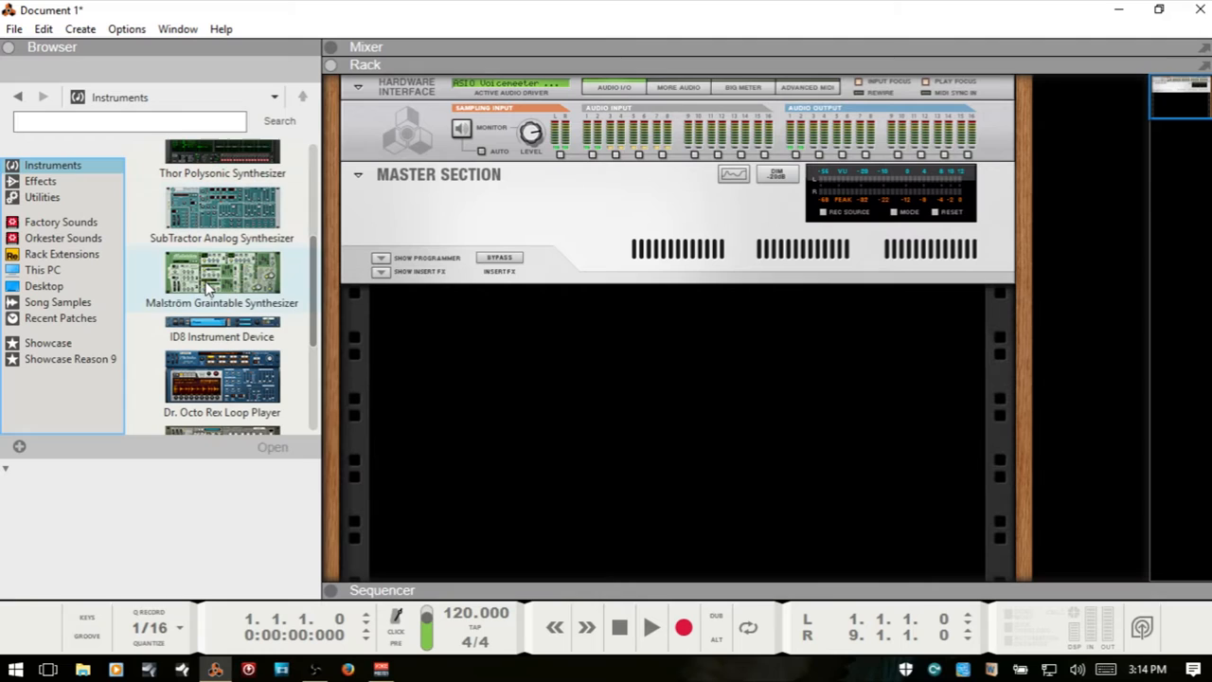
double_click(222, 274)
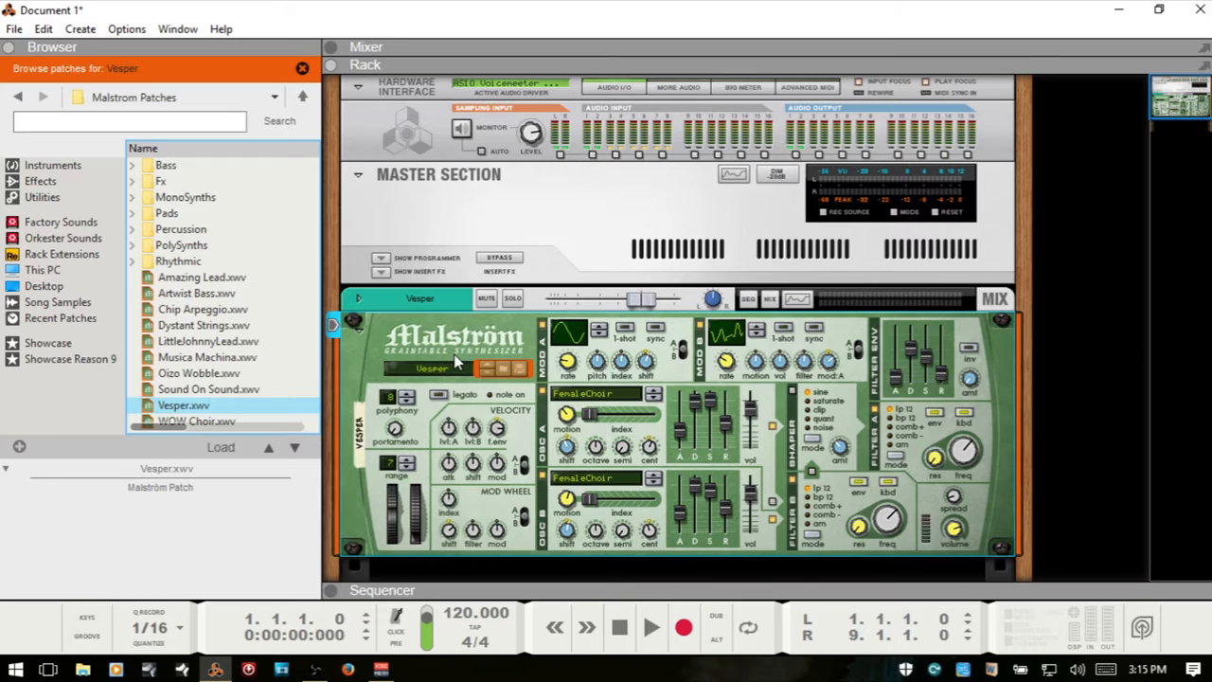
Step: Load the AiryAdditivePad patch from the Pads folder into the Malström
click(431, 365)
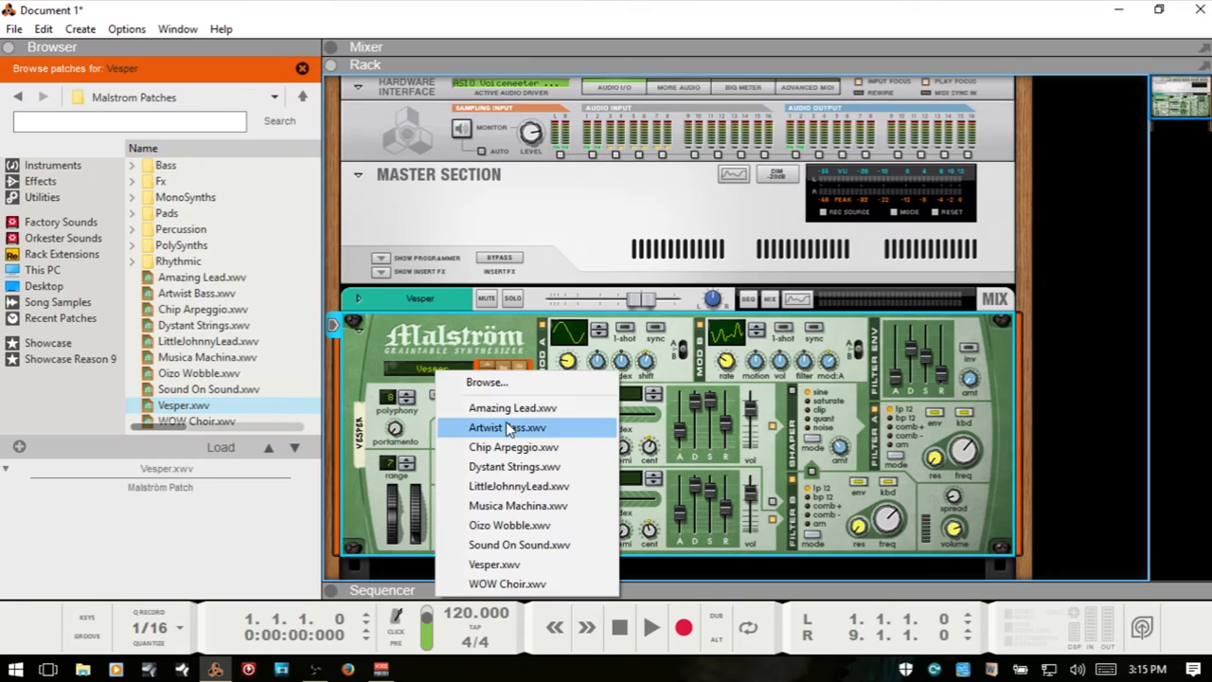
click(506, 427)
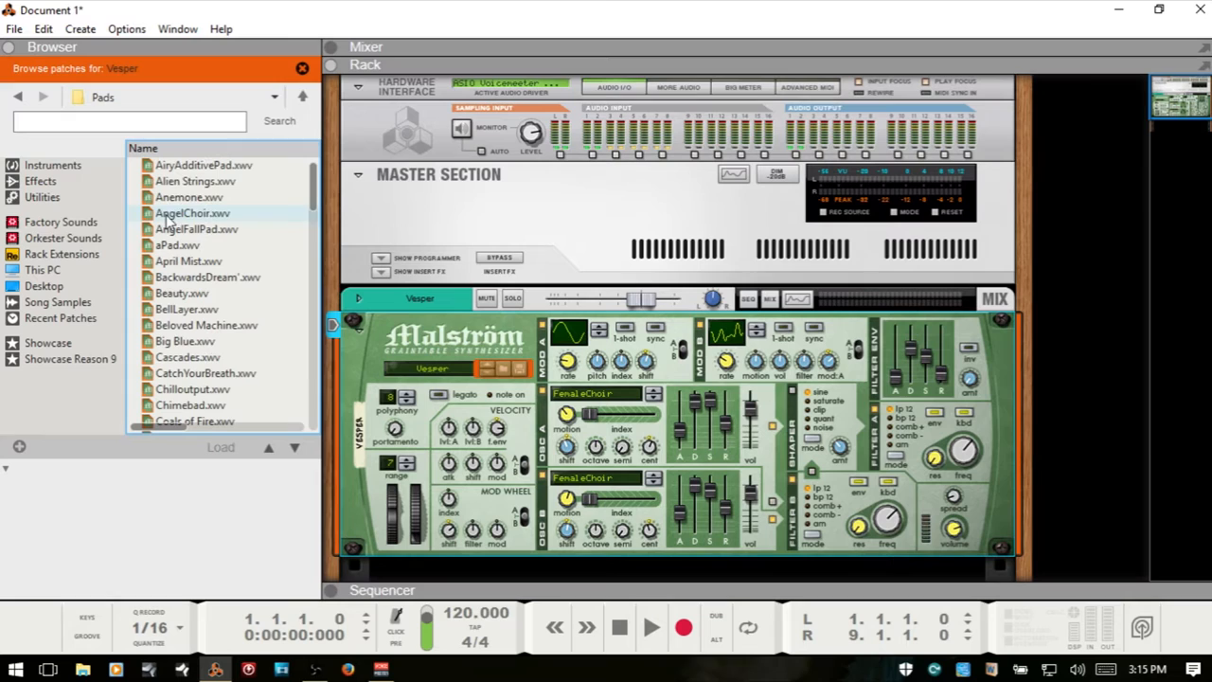
double_click(202, 165)
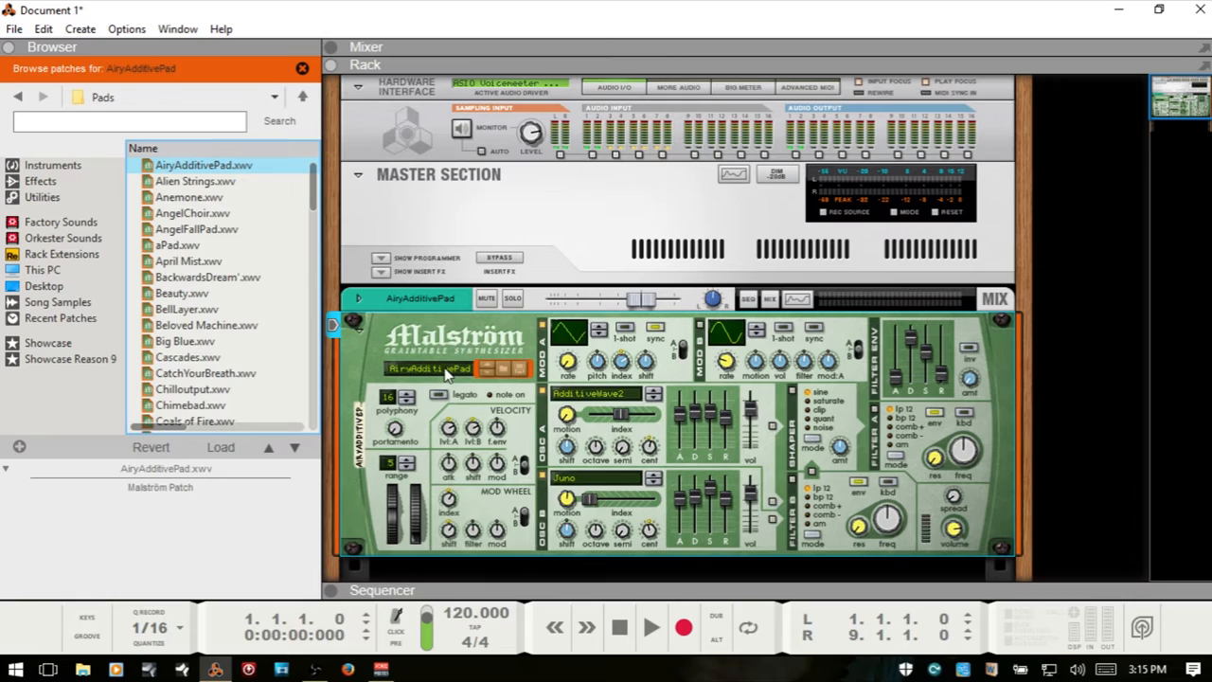
click(449, 369)
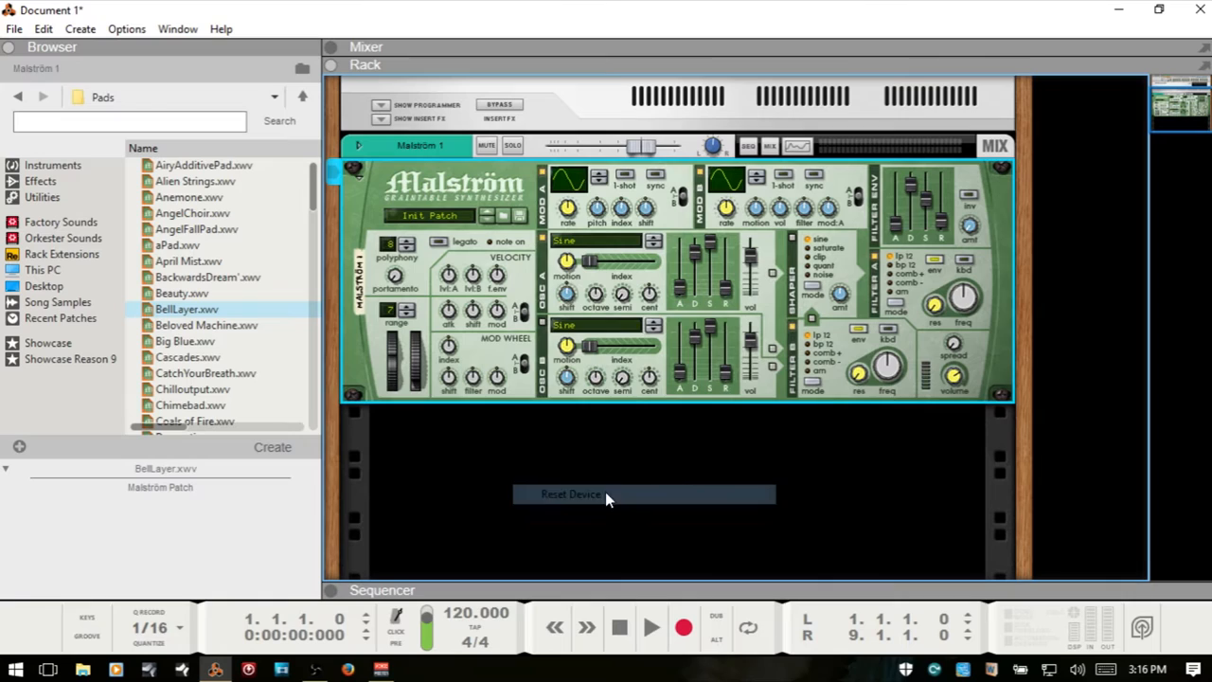
Step: Reset the Malström device to its default Init Patch
click(569, 494)
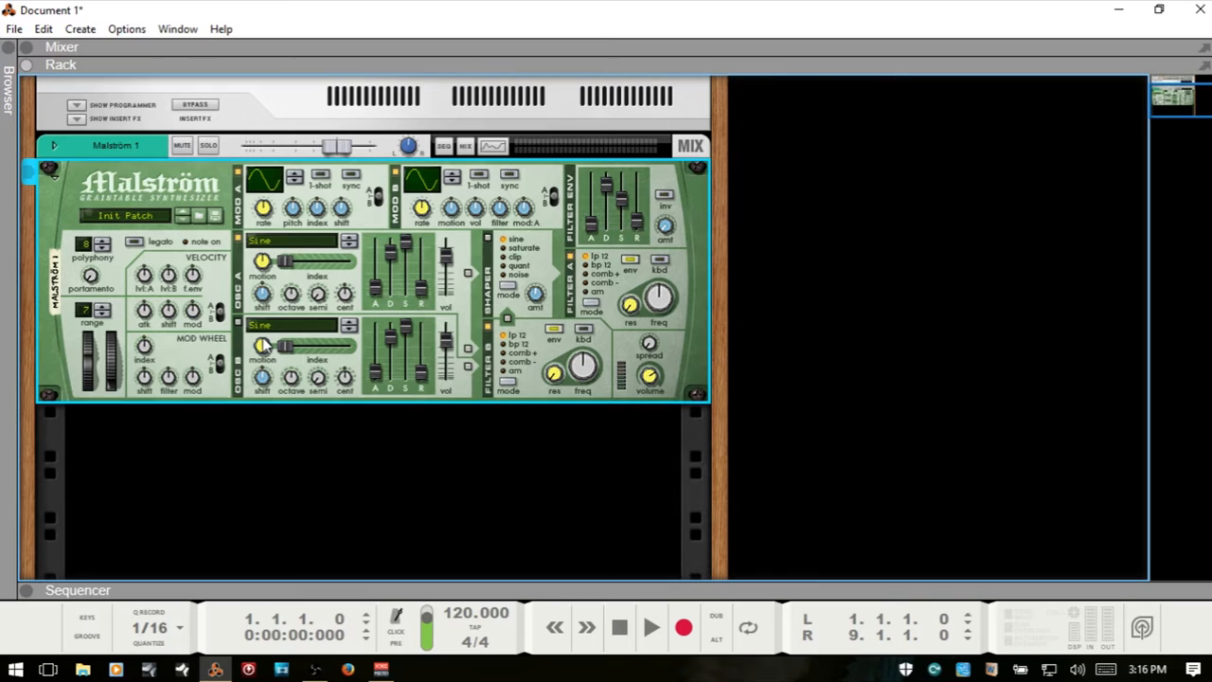
mouse_move(119, 369)
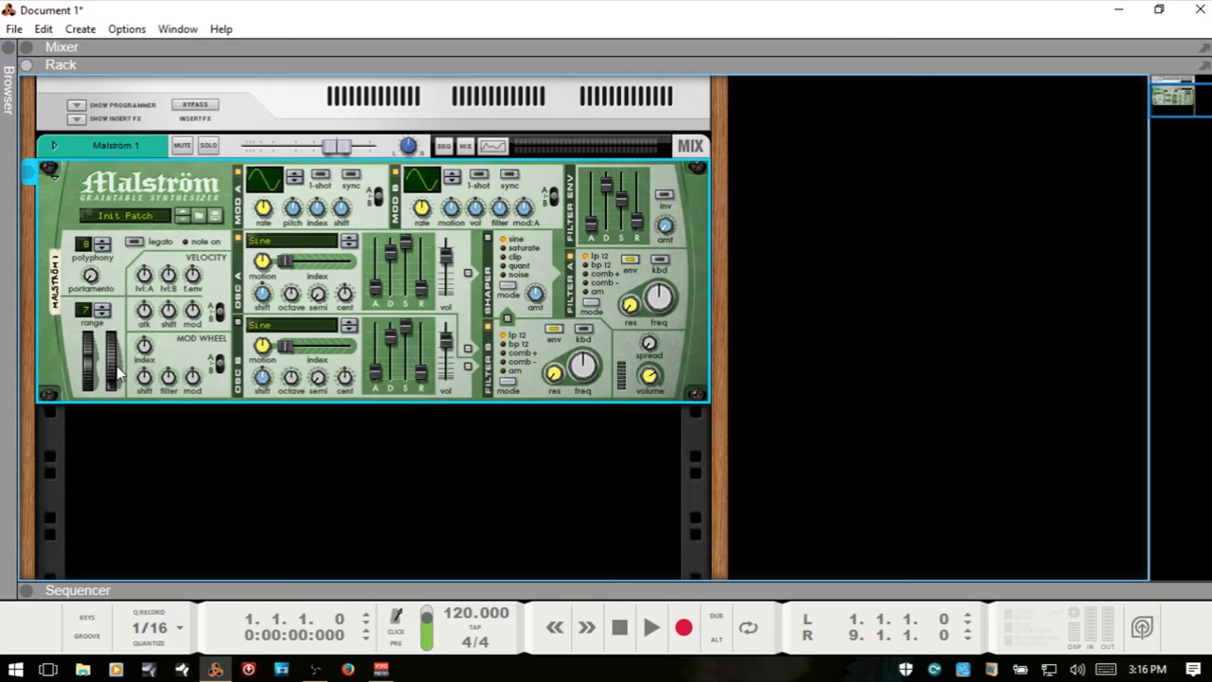
mouse_move(121, 338)
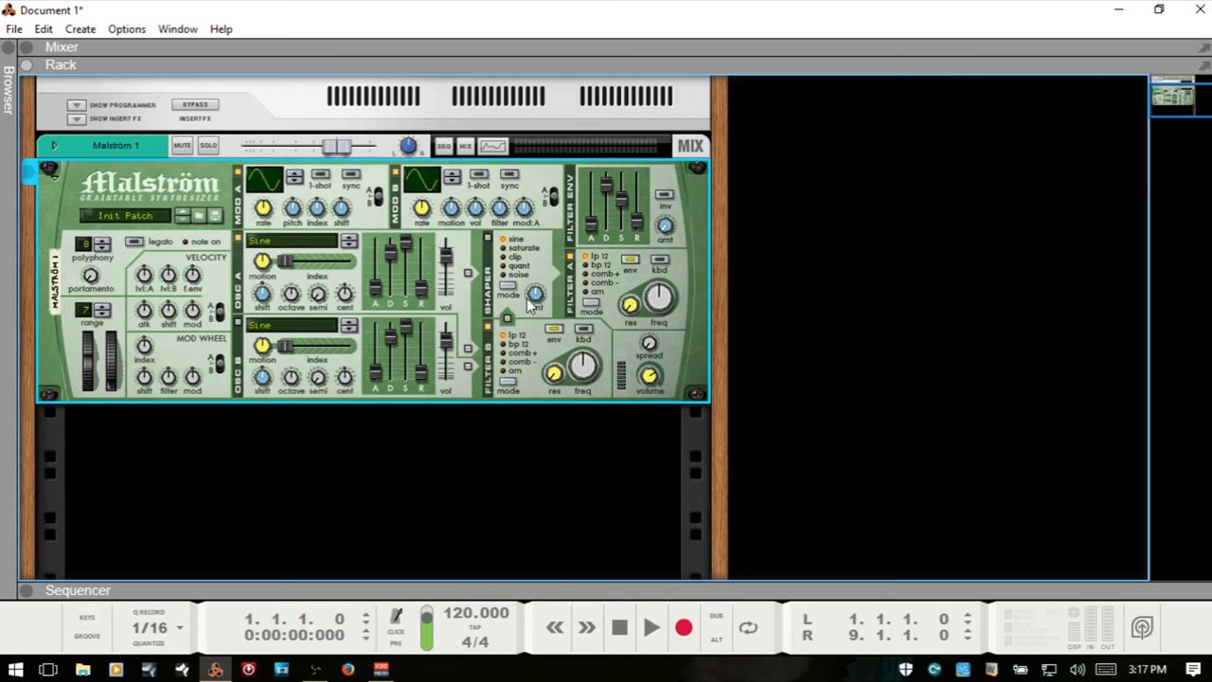
mouse_move(674, 369)
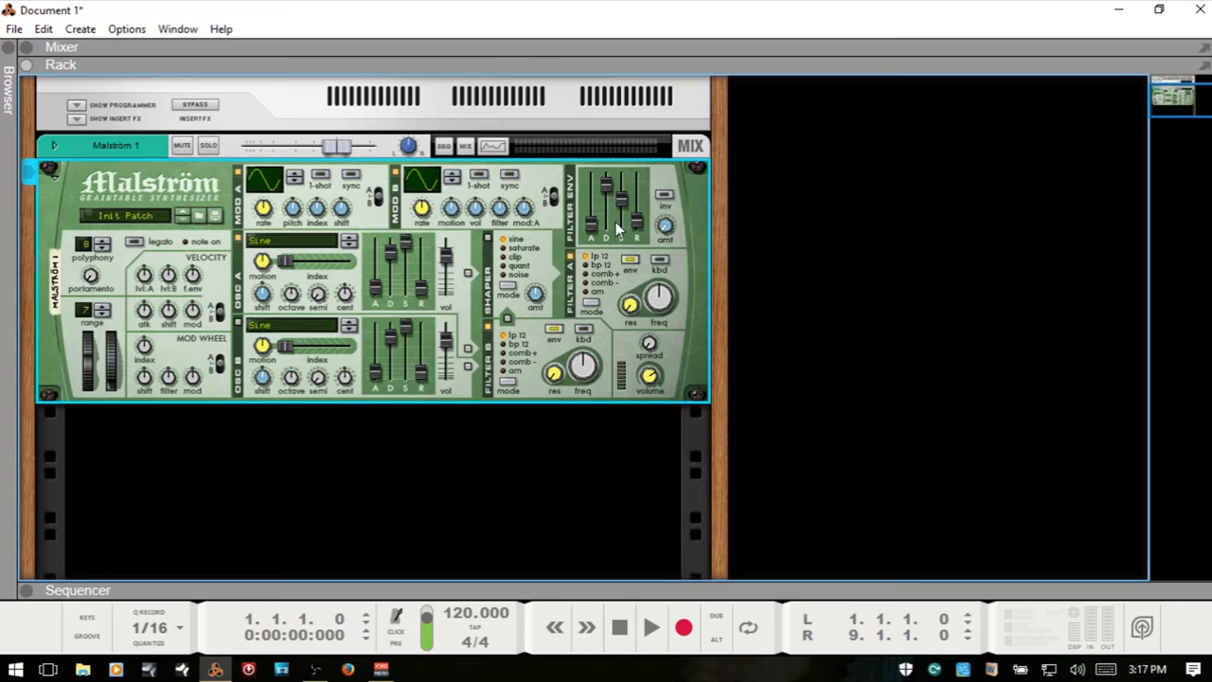
mouse_move(85, 271)
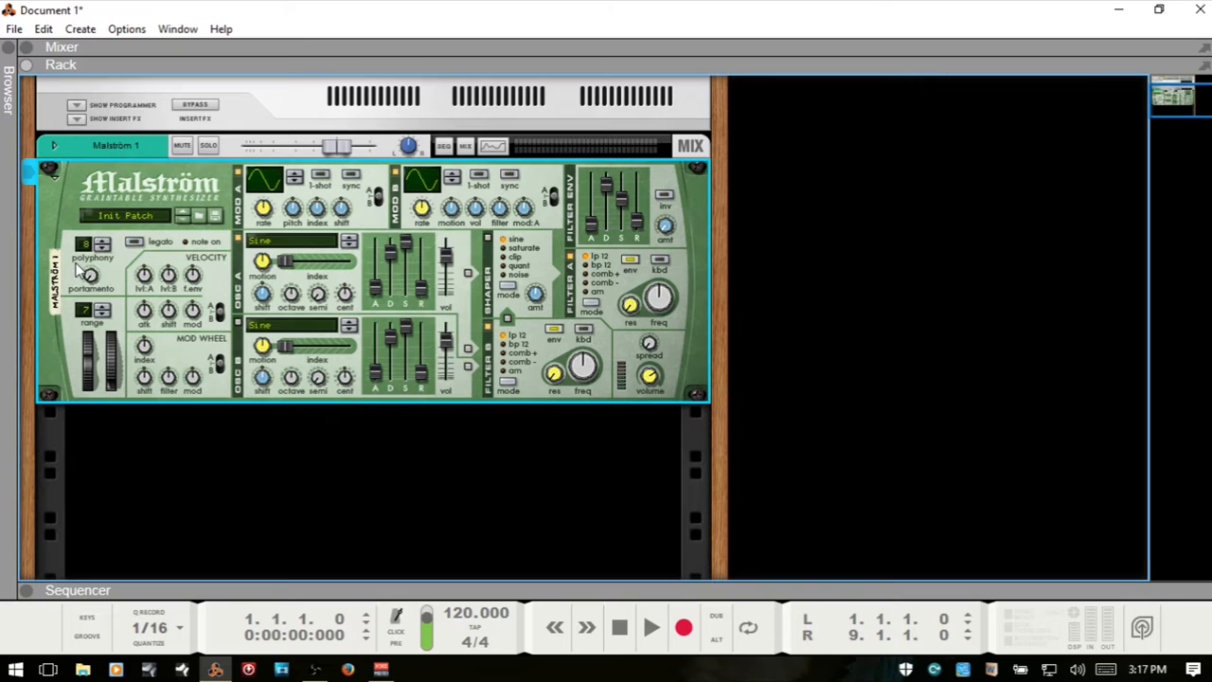
click(102, 248)
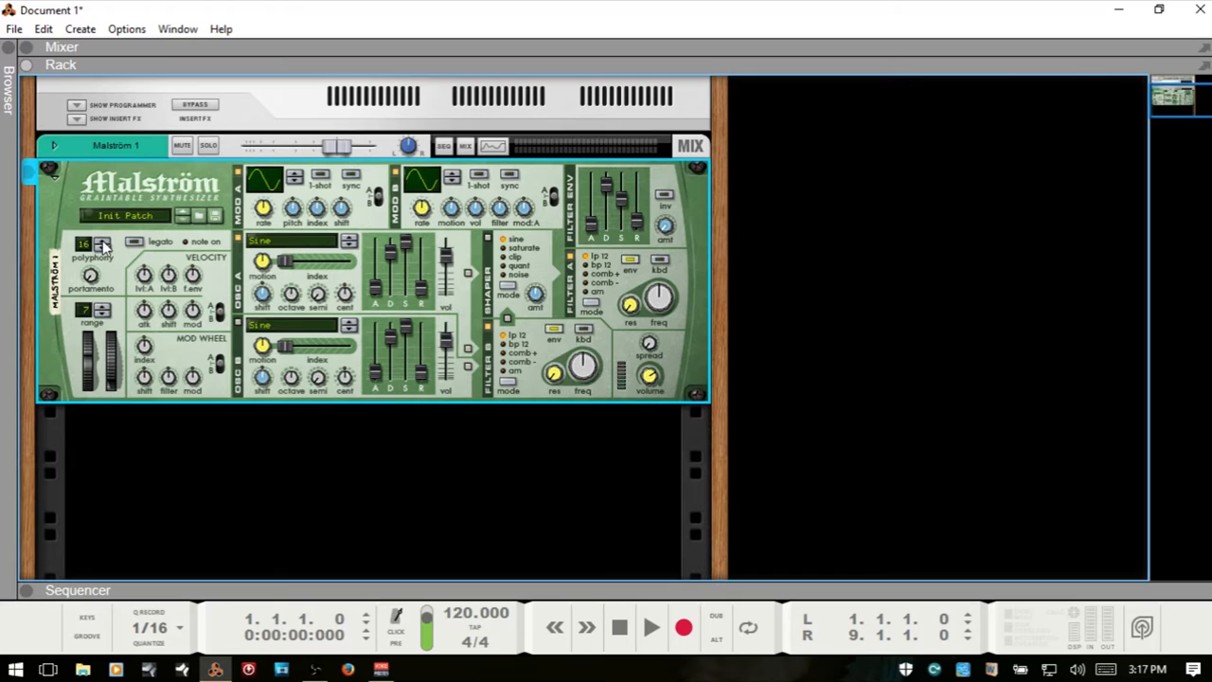
click(103, 248)
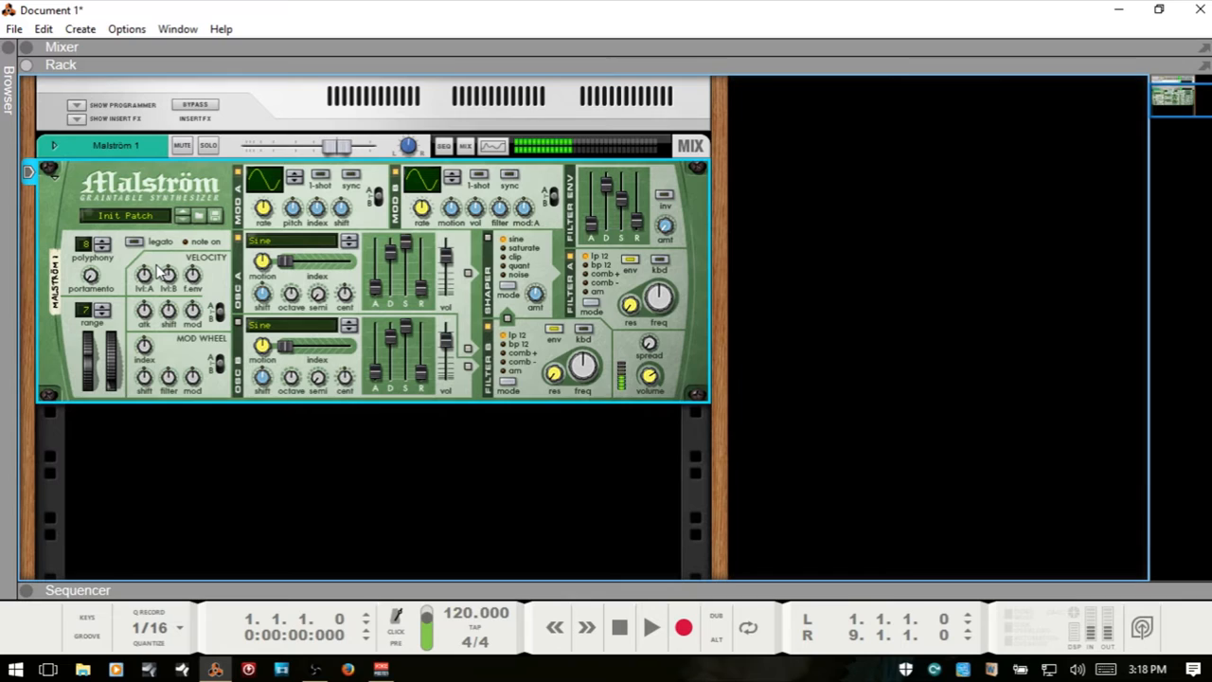
mouse_move(184, 269)
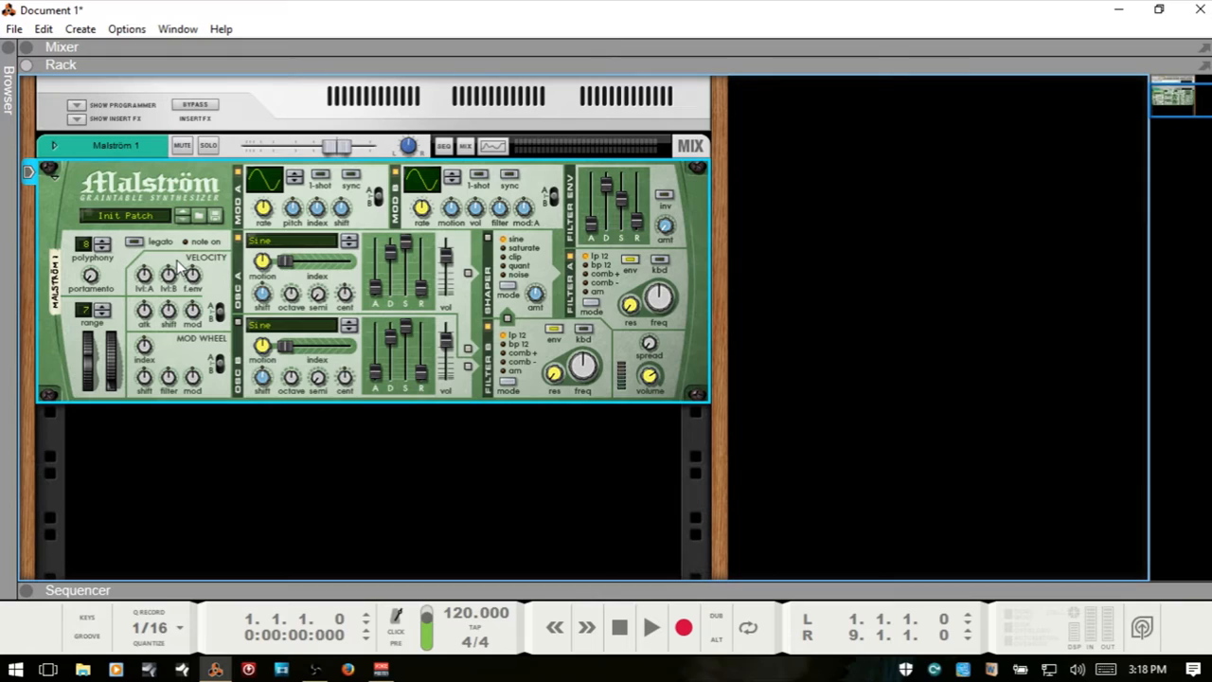
mouse_move(137, 242)
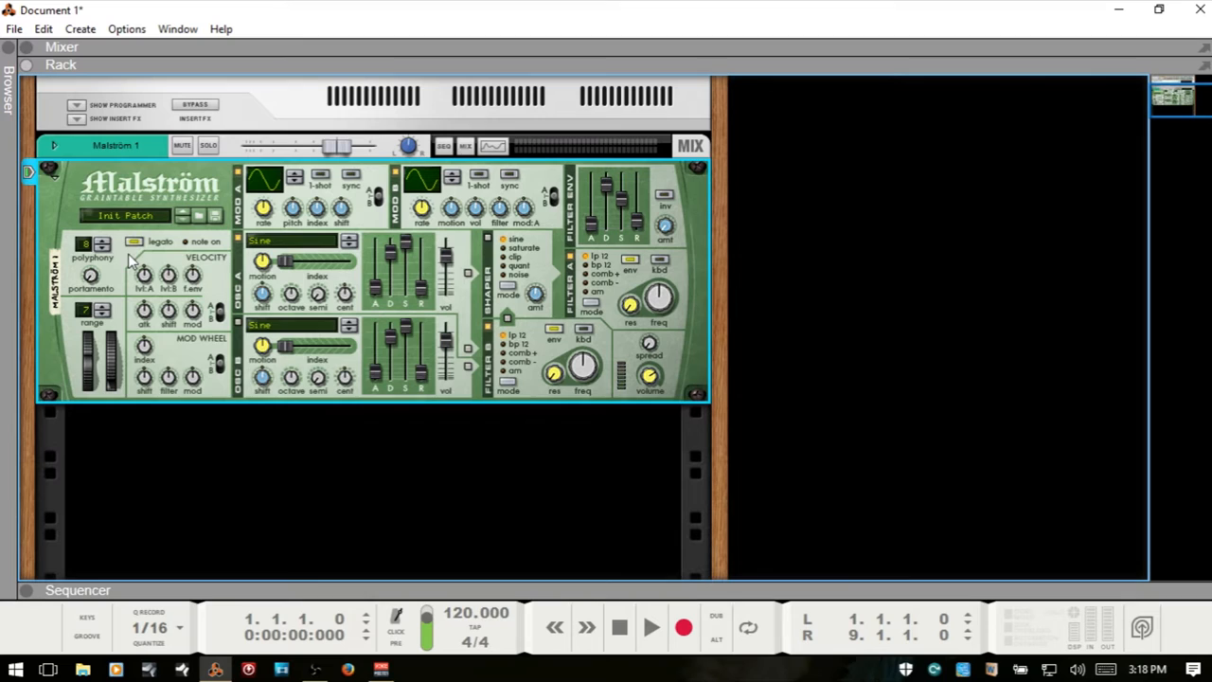
mouse_move(87, 286)
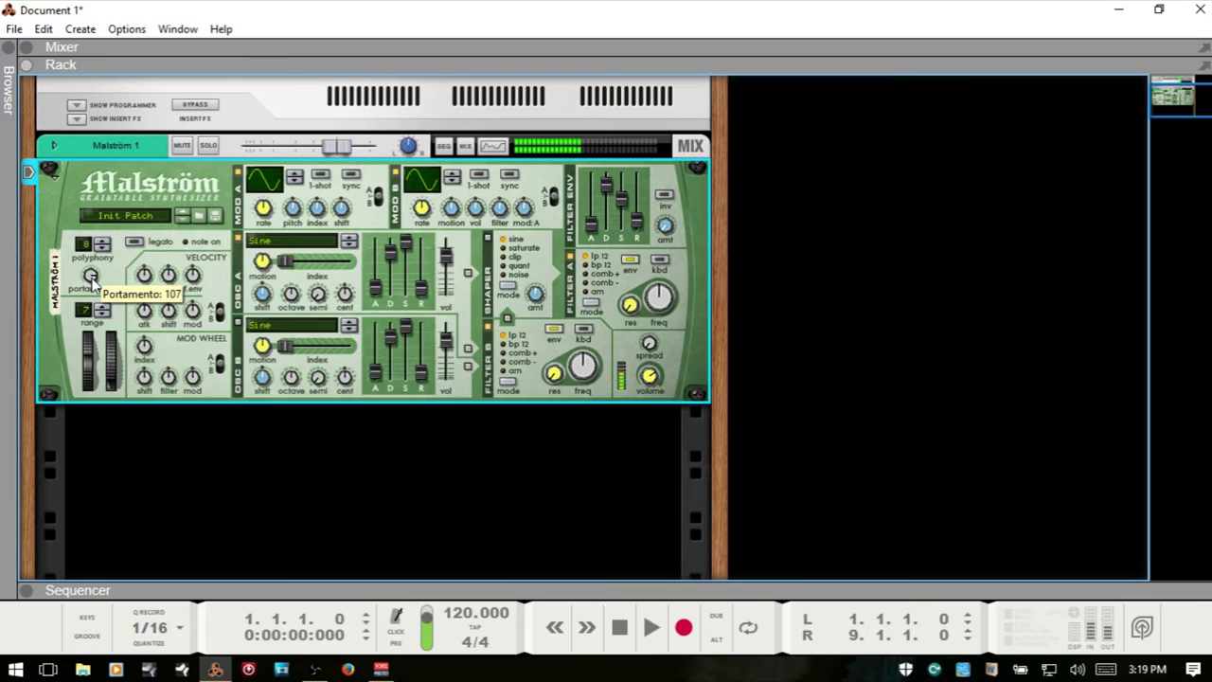
drag(90, 275, 90, 321)
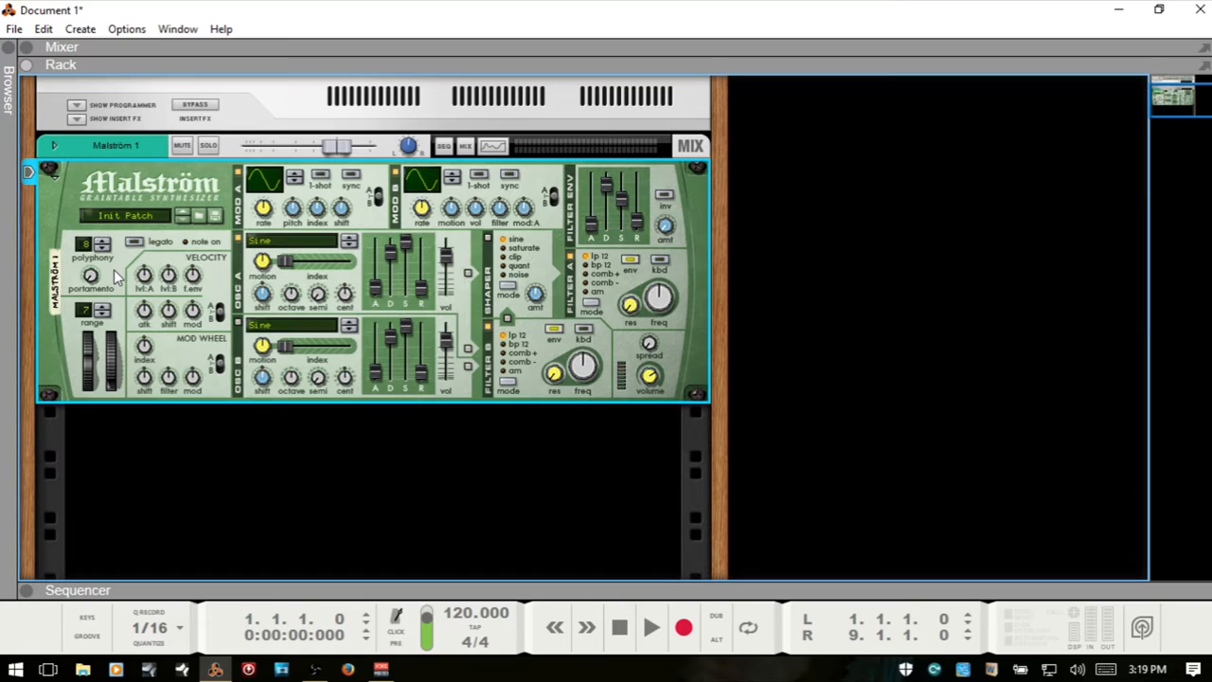
mouse_move(207, 286)
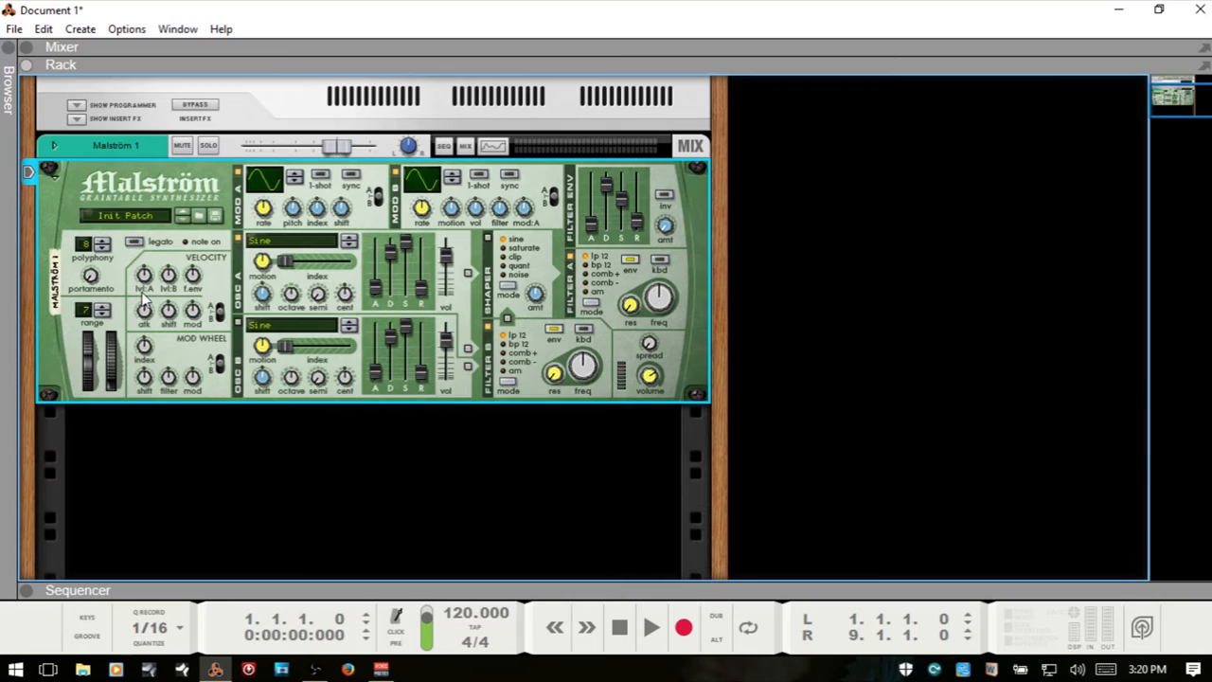
mouse_move(220, 312)
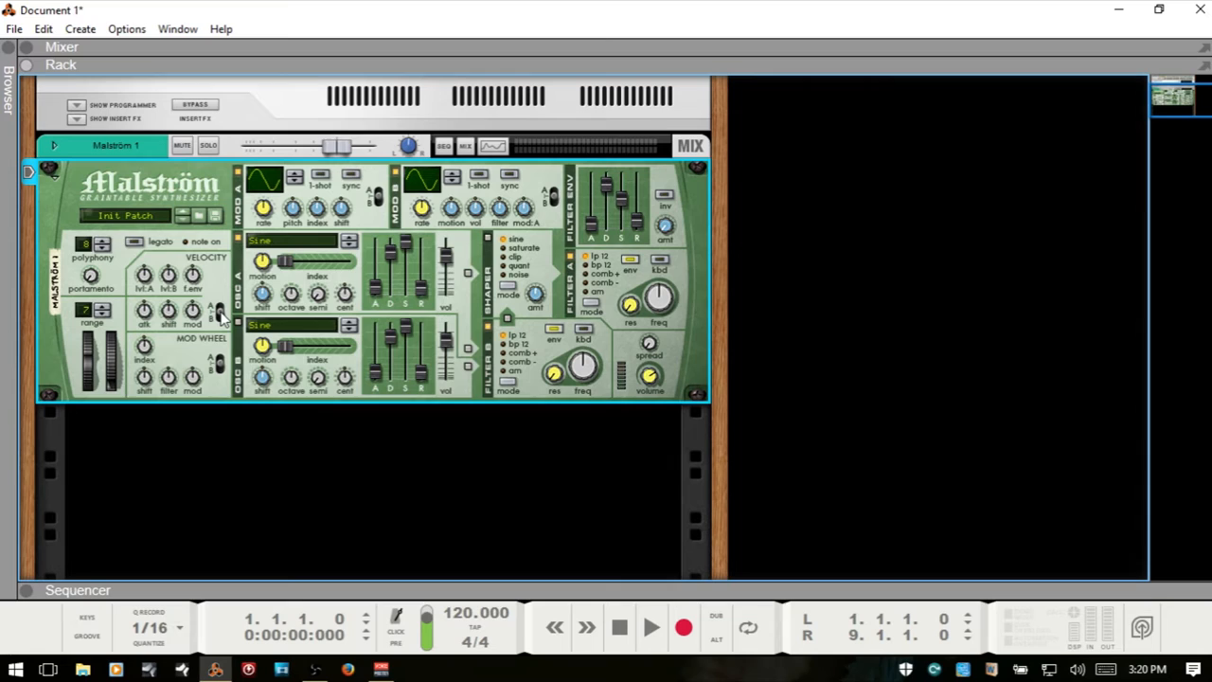
mouse_move(222, 318)
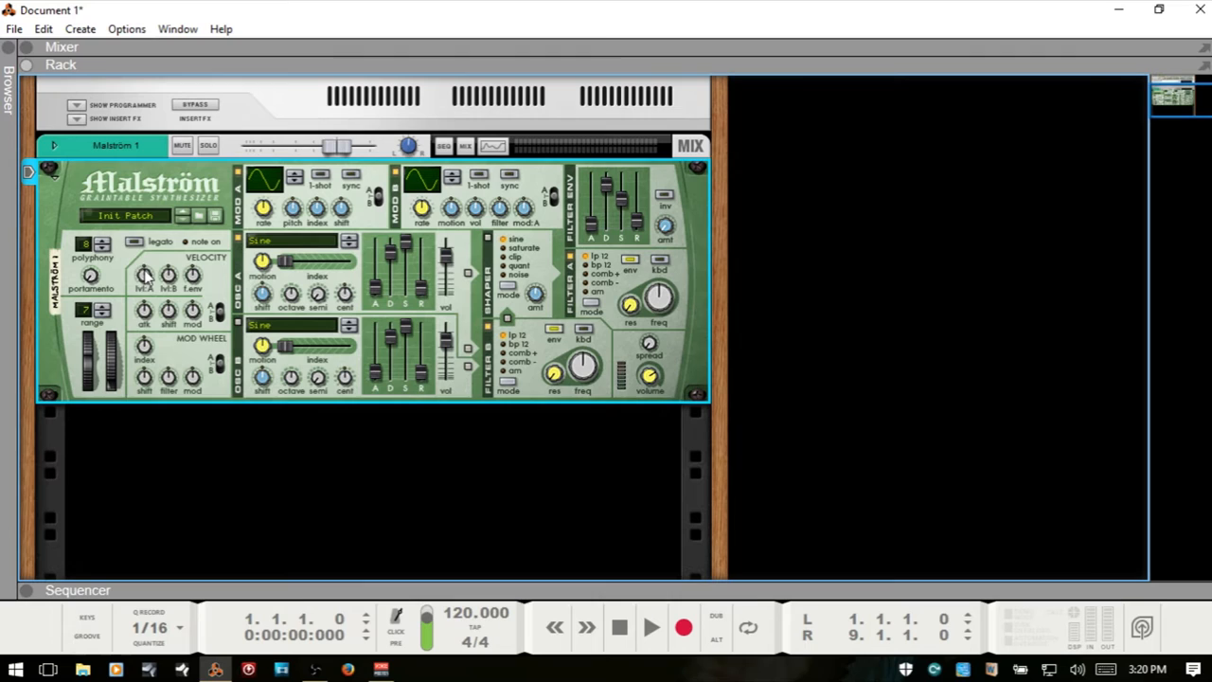
mouse_move(146, 259)
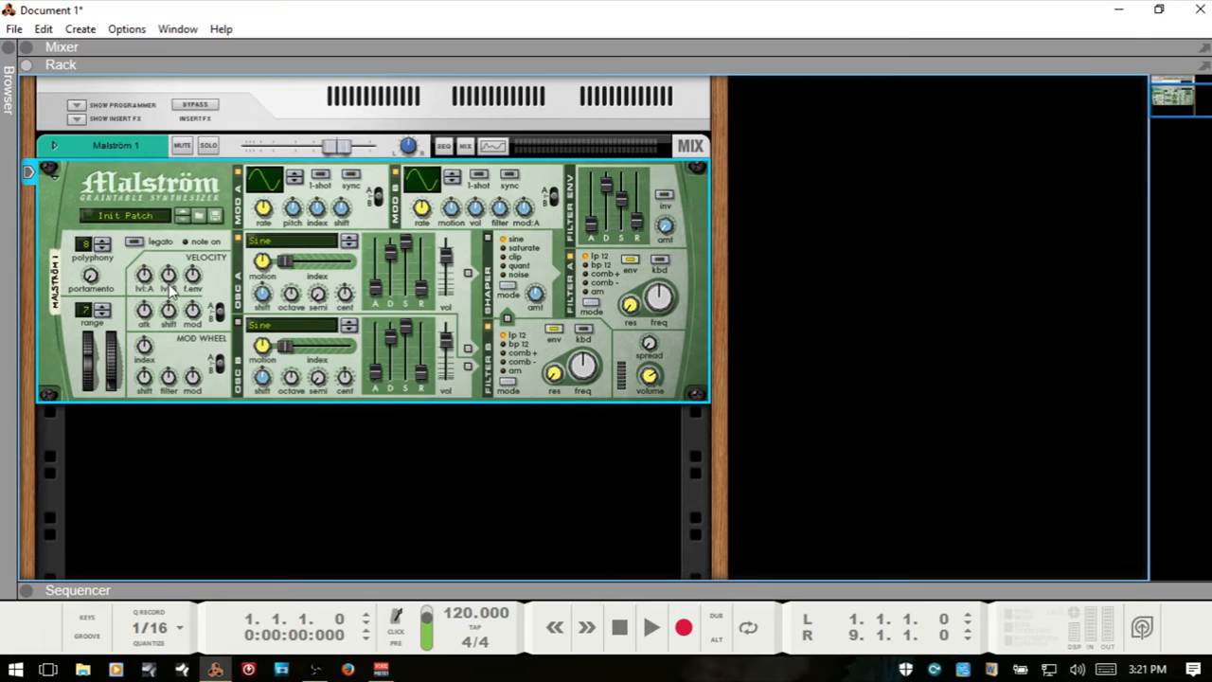
mouse_move(189, 279)
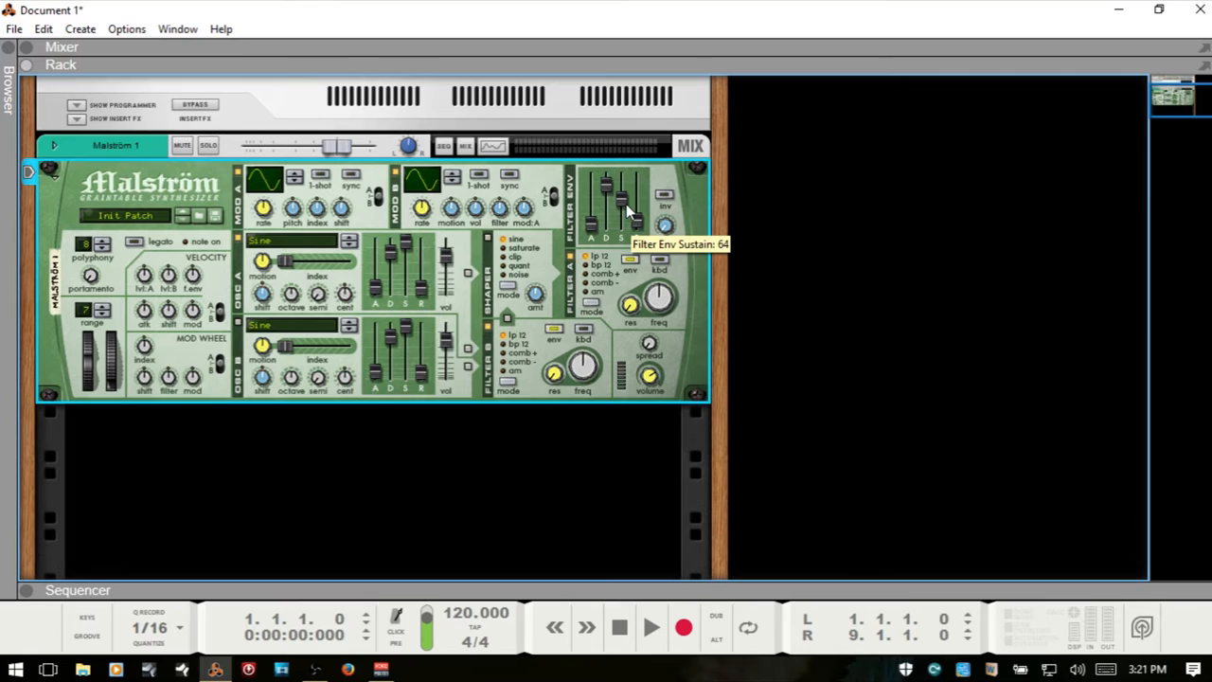
mouse_move(202, 332)
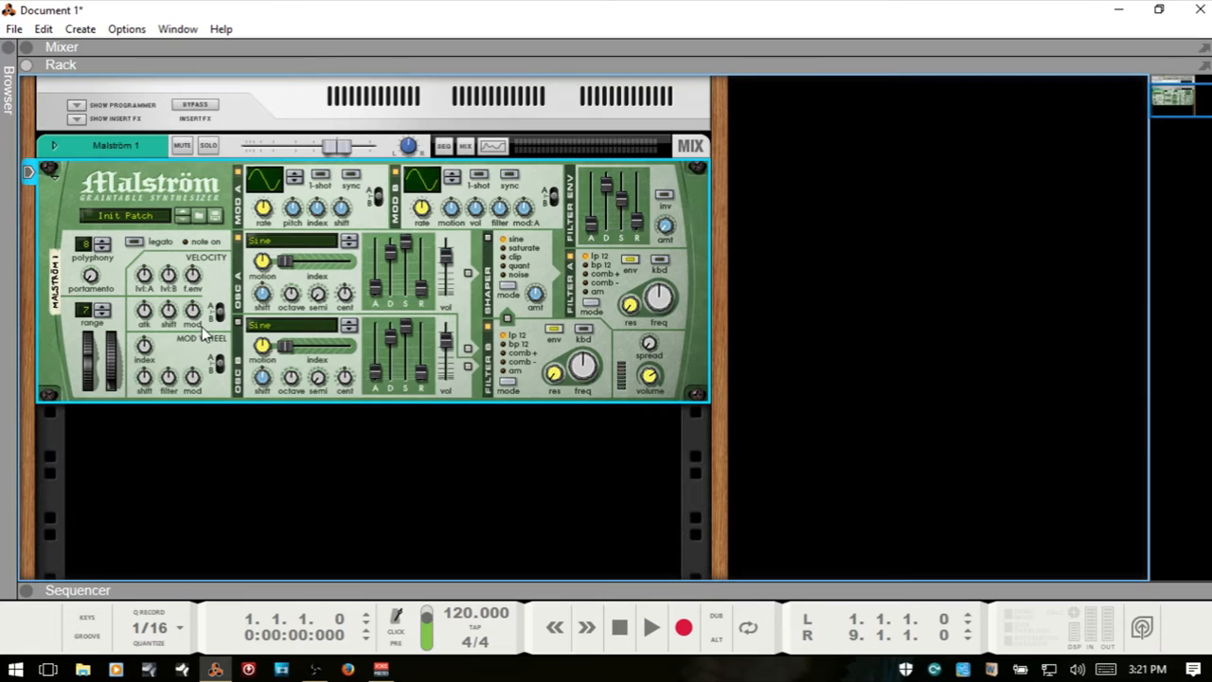
mouse_move(161, 323)
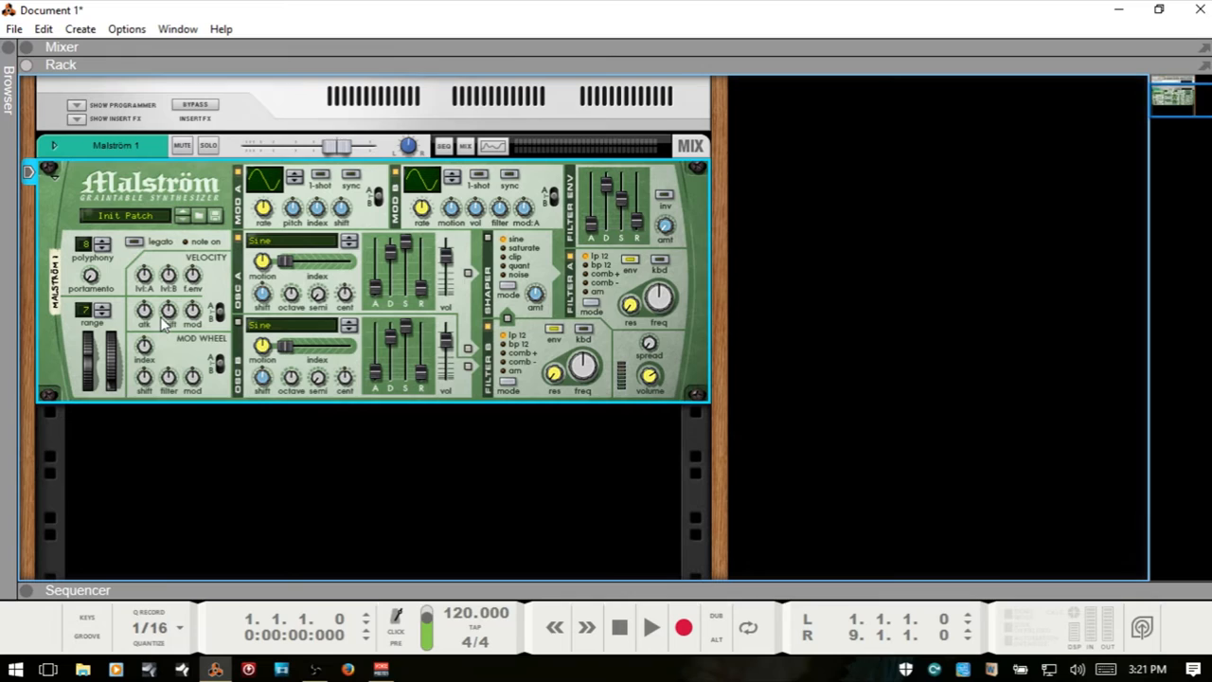
mouse_move(192, 336)
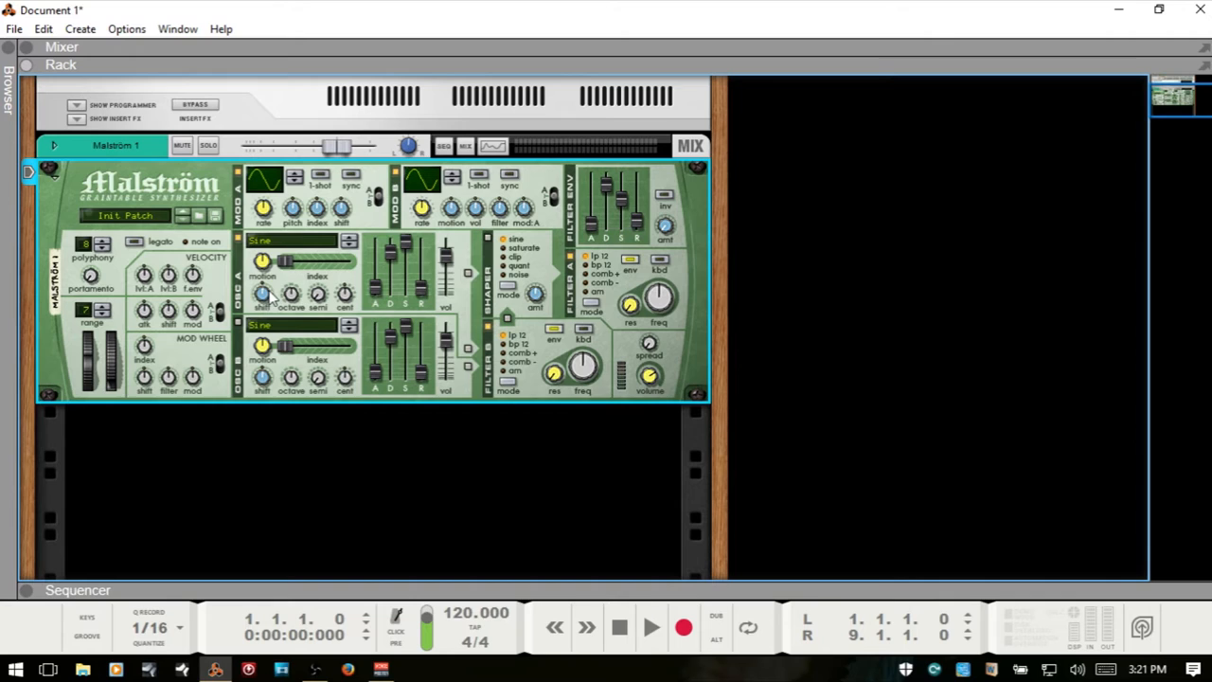
mouse_move(179, 364)
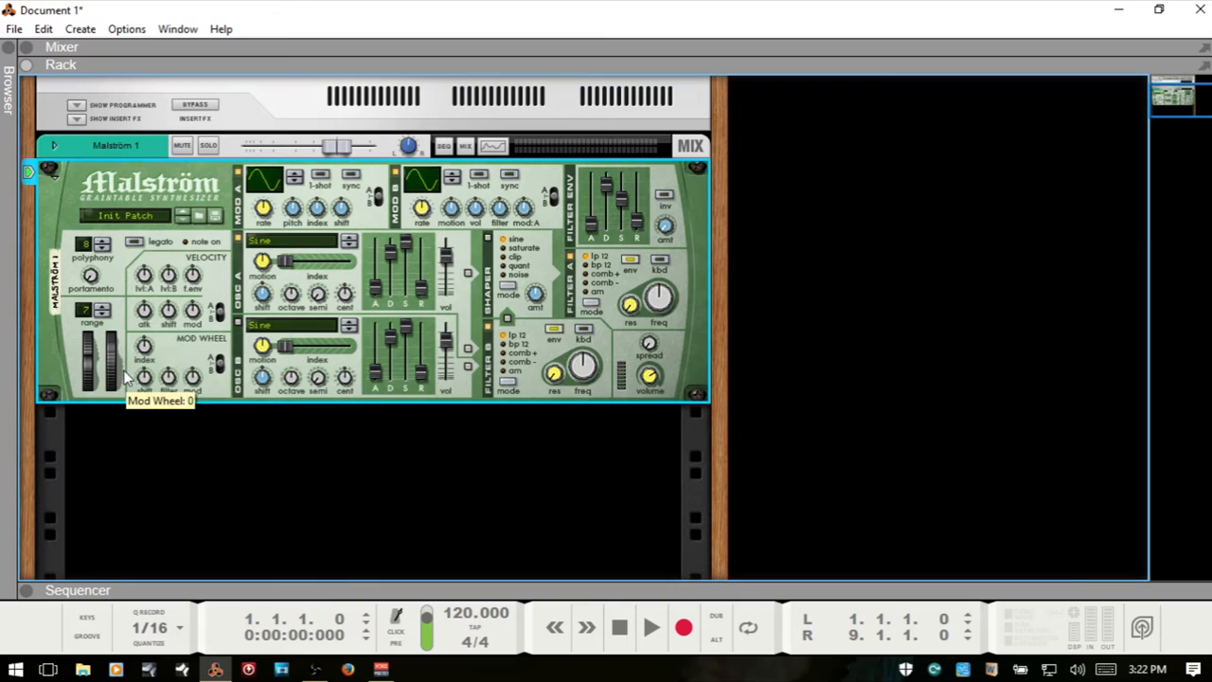
mouse_move(286, 285)
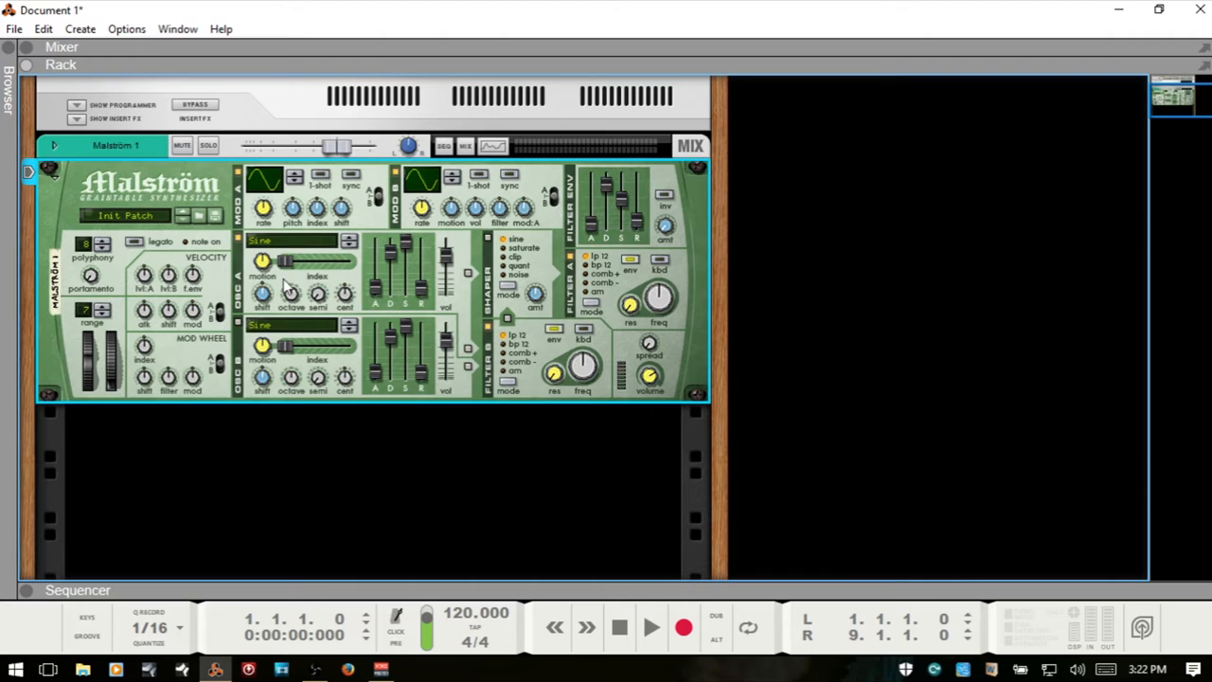
mouse_move(336, 273)
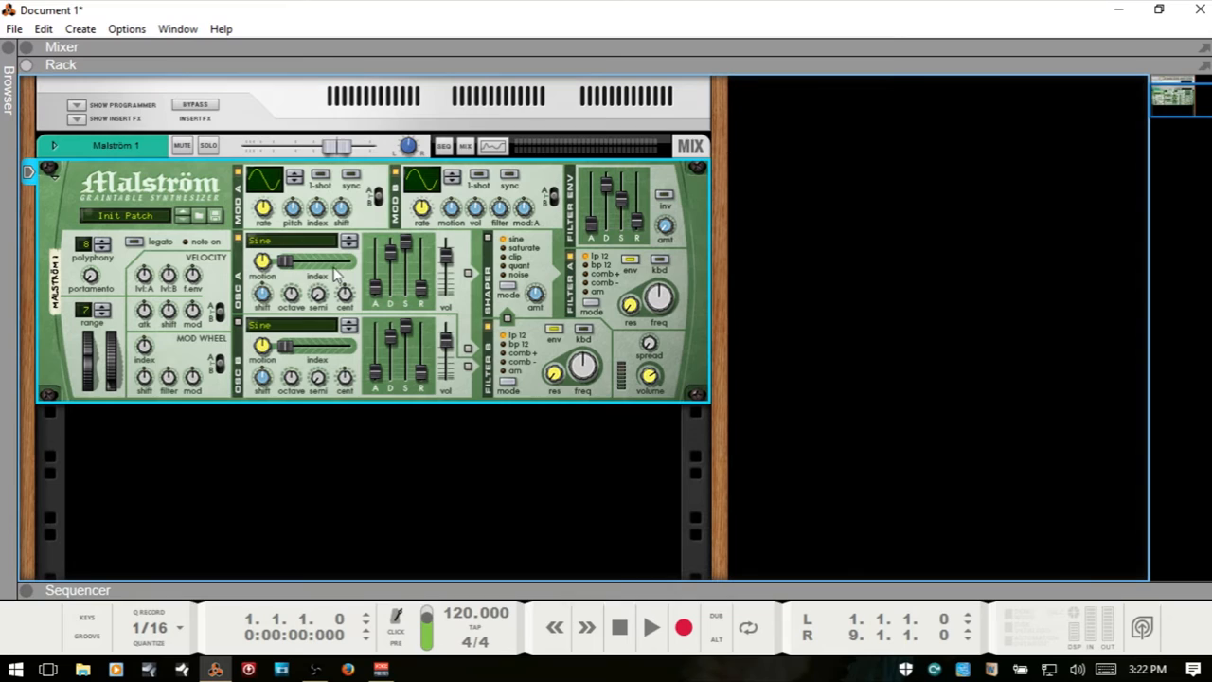
mouse_move(144, 347)
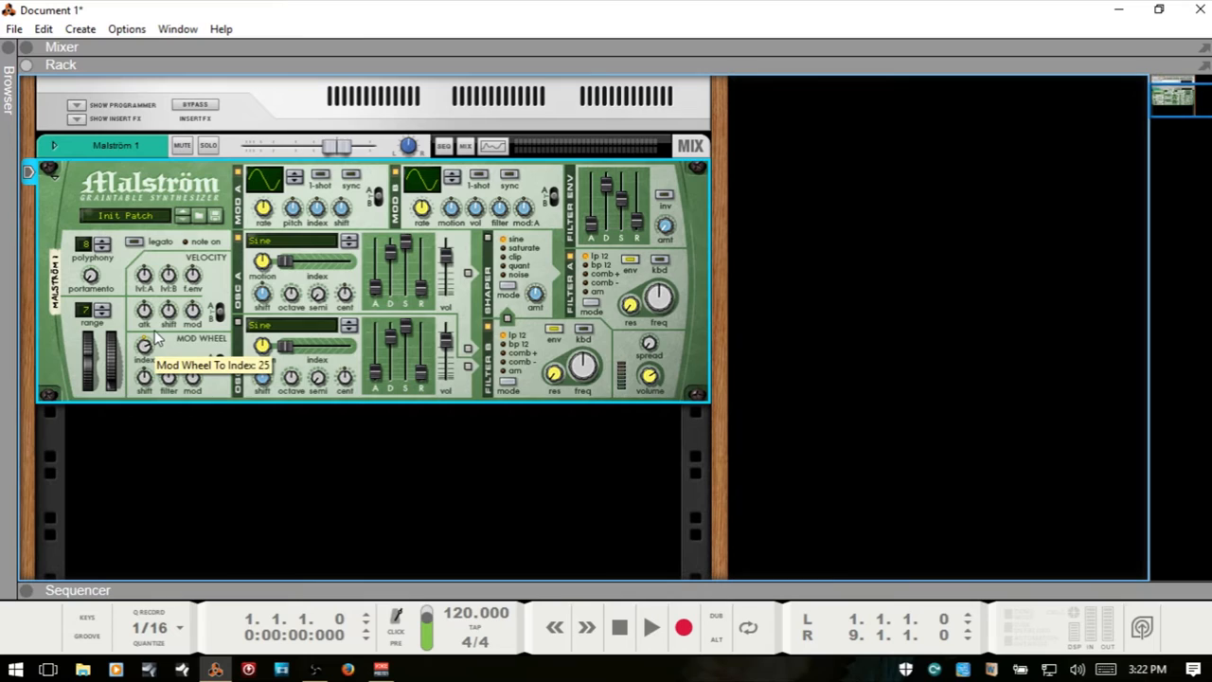
mouse_move(161, 336)
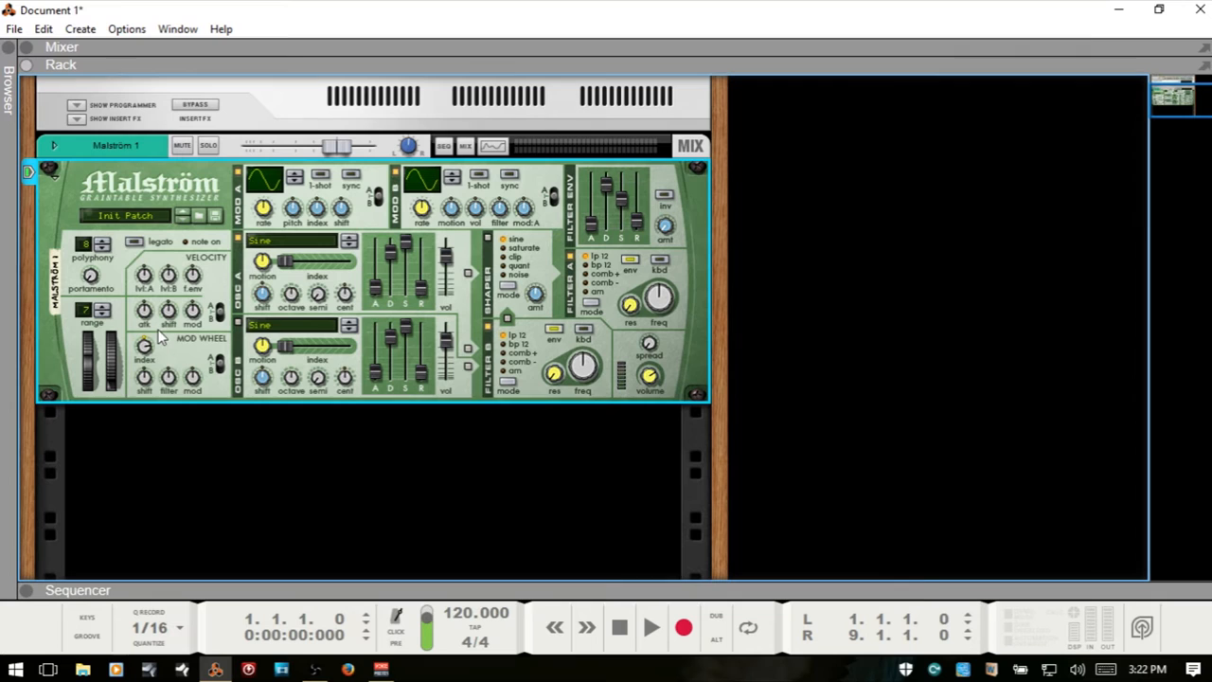
Step: Open the Oscillator A wavetable dropdown on the Malström
click(125, 214)
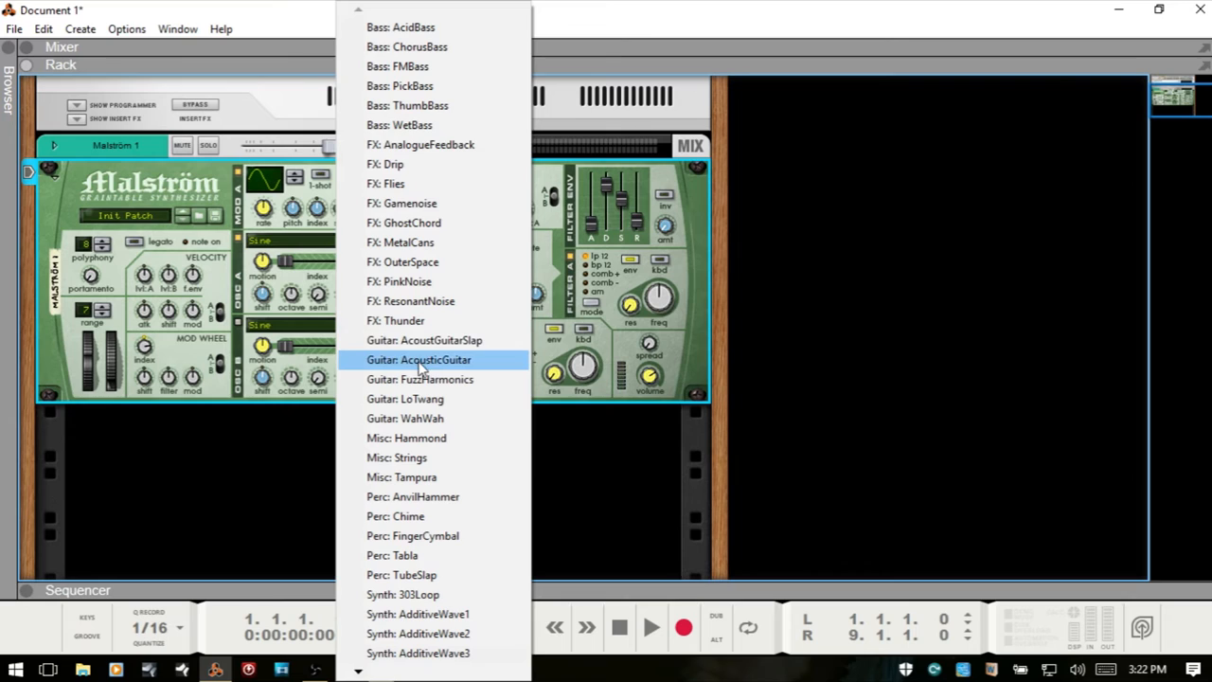
Step: Set Oscillator A to the Guitar: AcoustGuitarSlap wavetable, confirming it in the reopened list
click(417, 359)
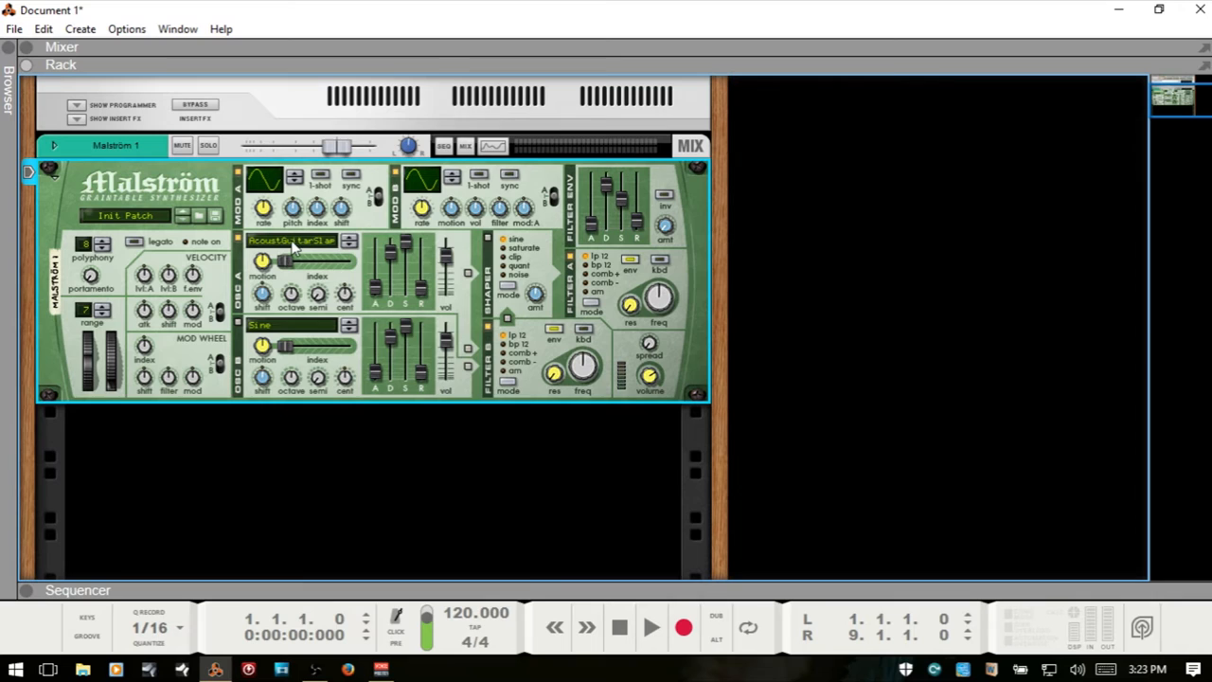
click(293, 241)
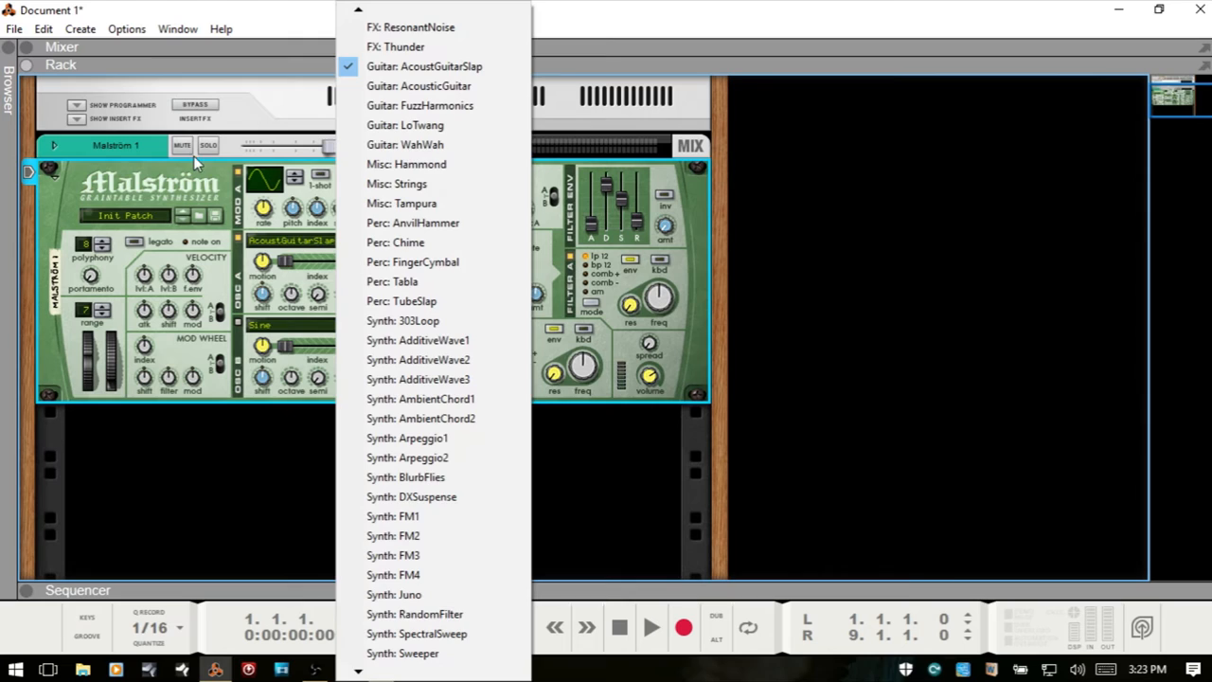
click(417, 65)
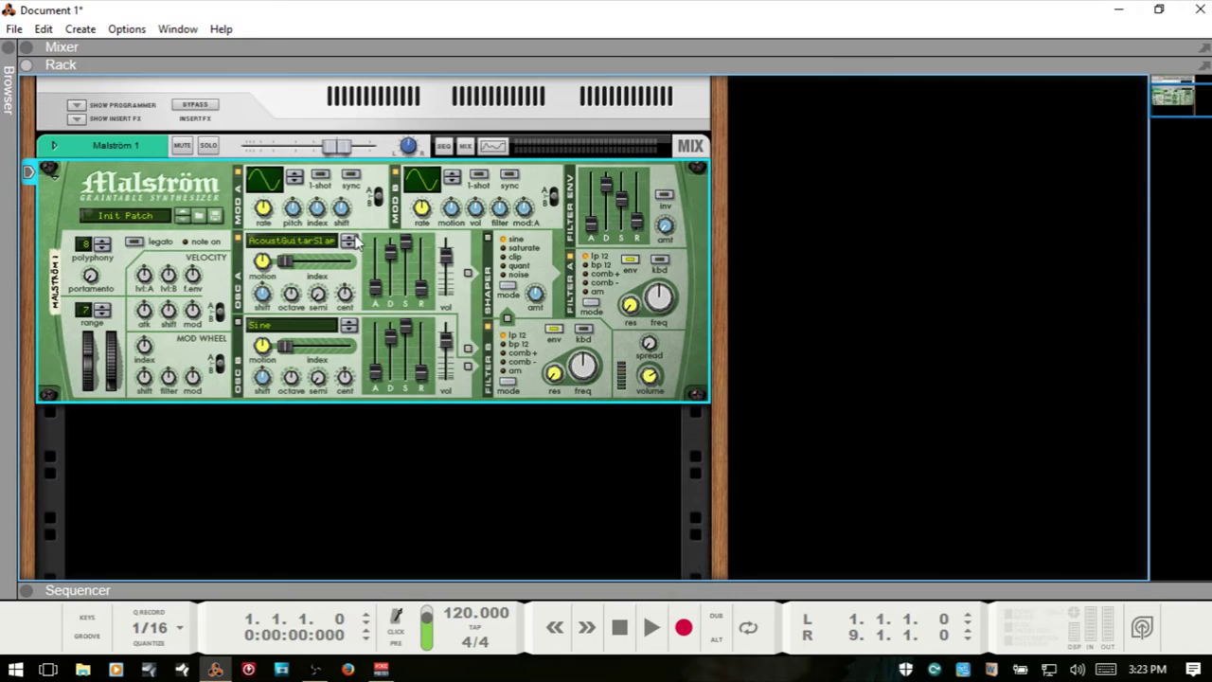
Step: Reopen and dismiss Oscillator A's wavetable list, keeping AcoustGuitarSlap
click(356, 241)
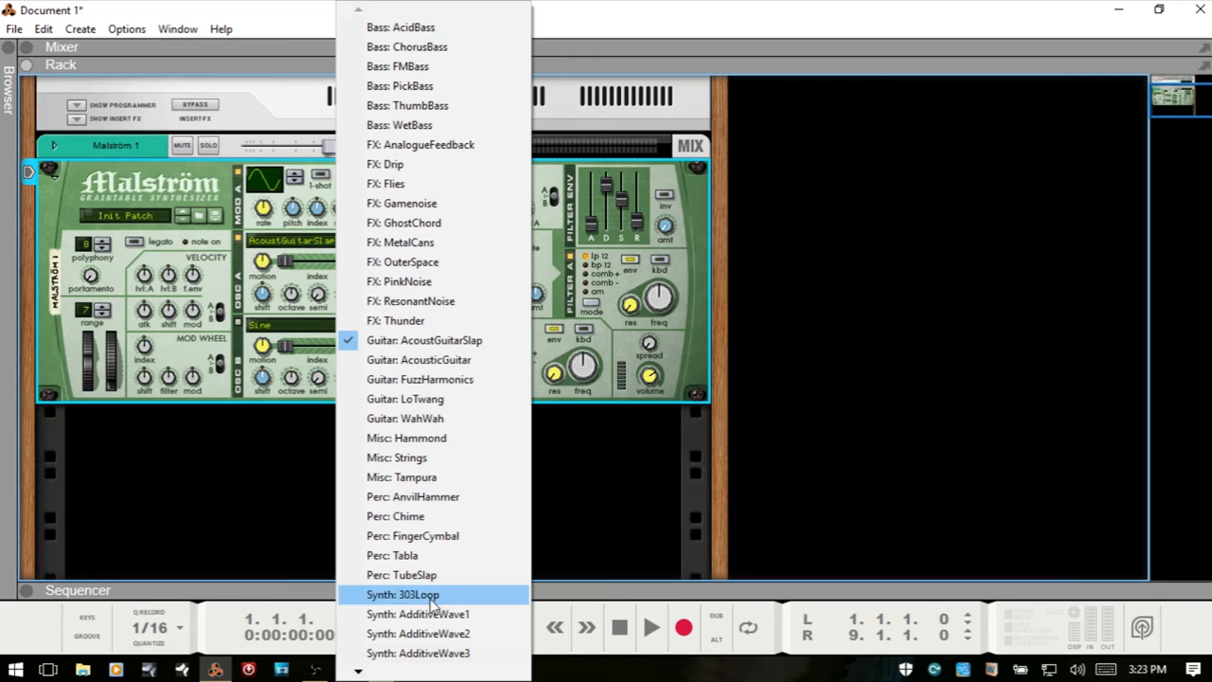
click(415, 593)
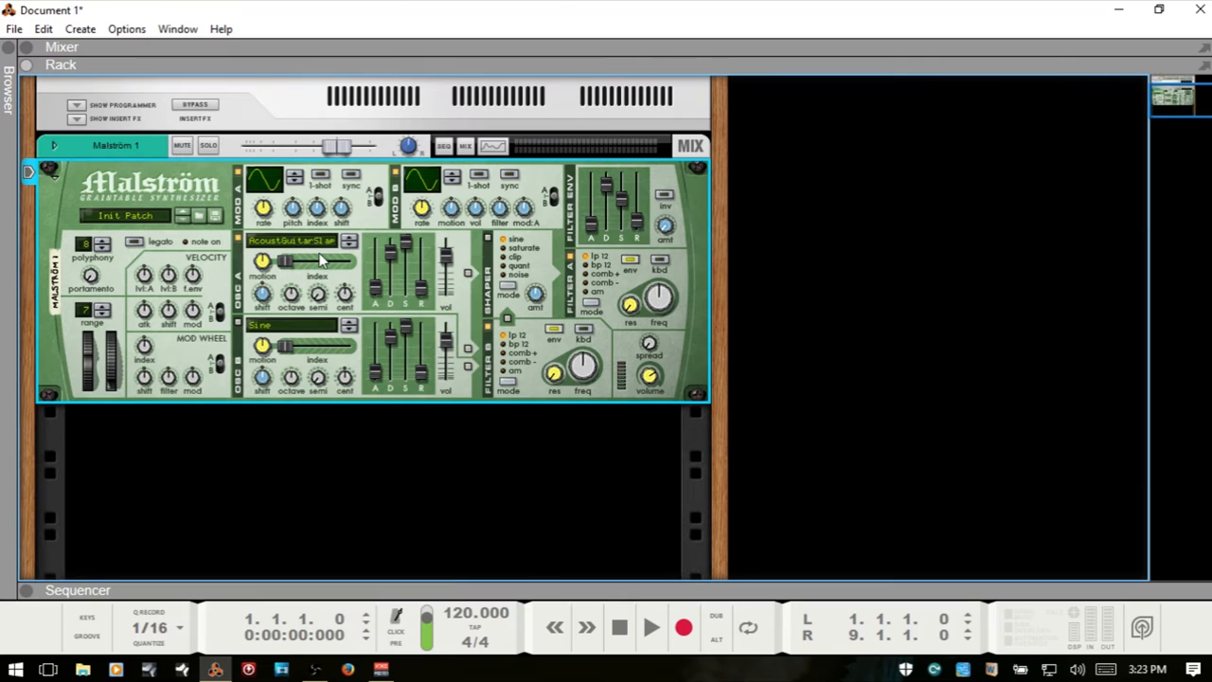
mouse_move(292, 270)
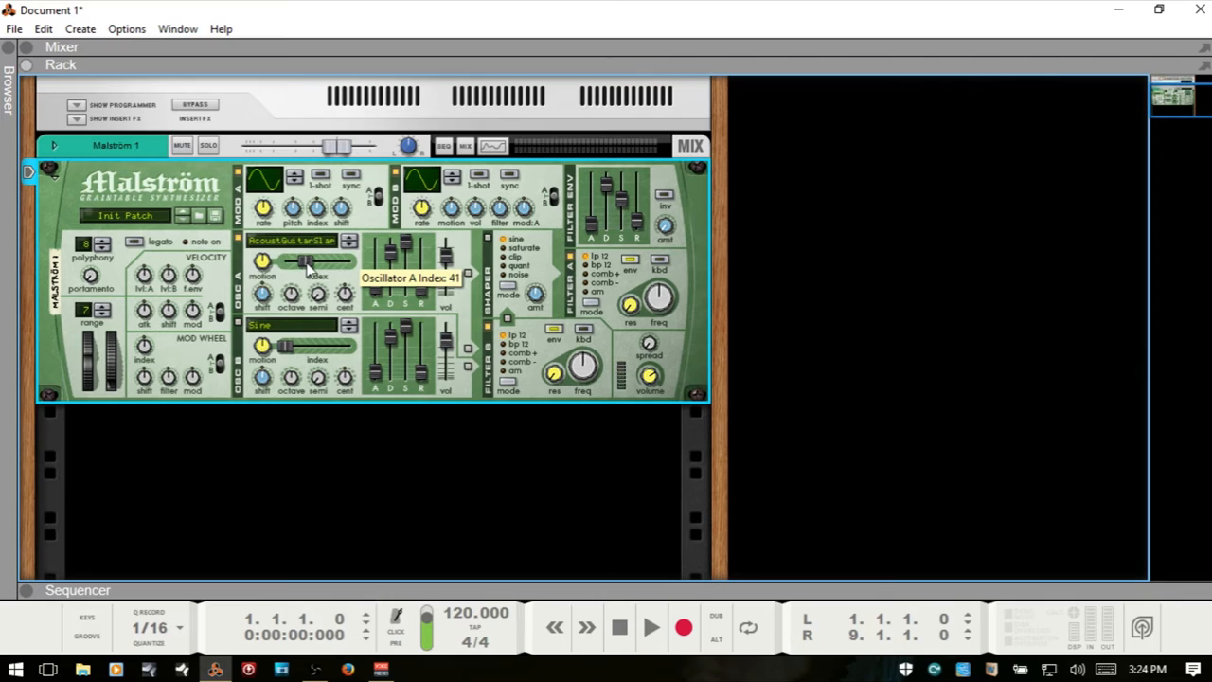
Step: Sweep Oscillator A's index to about 45 and back to 0, then try motion
drag(307, 262, 322, 263)
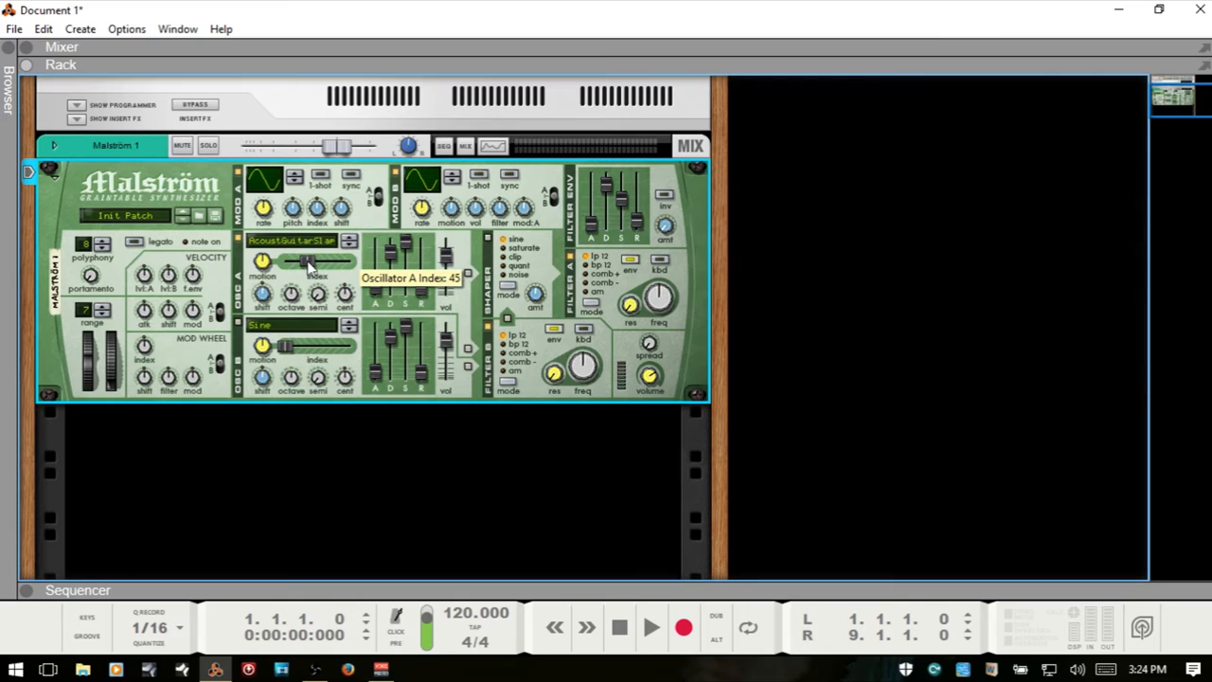
drag(308, 261, 331, 262)
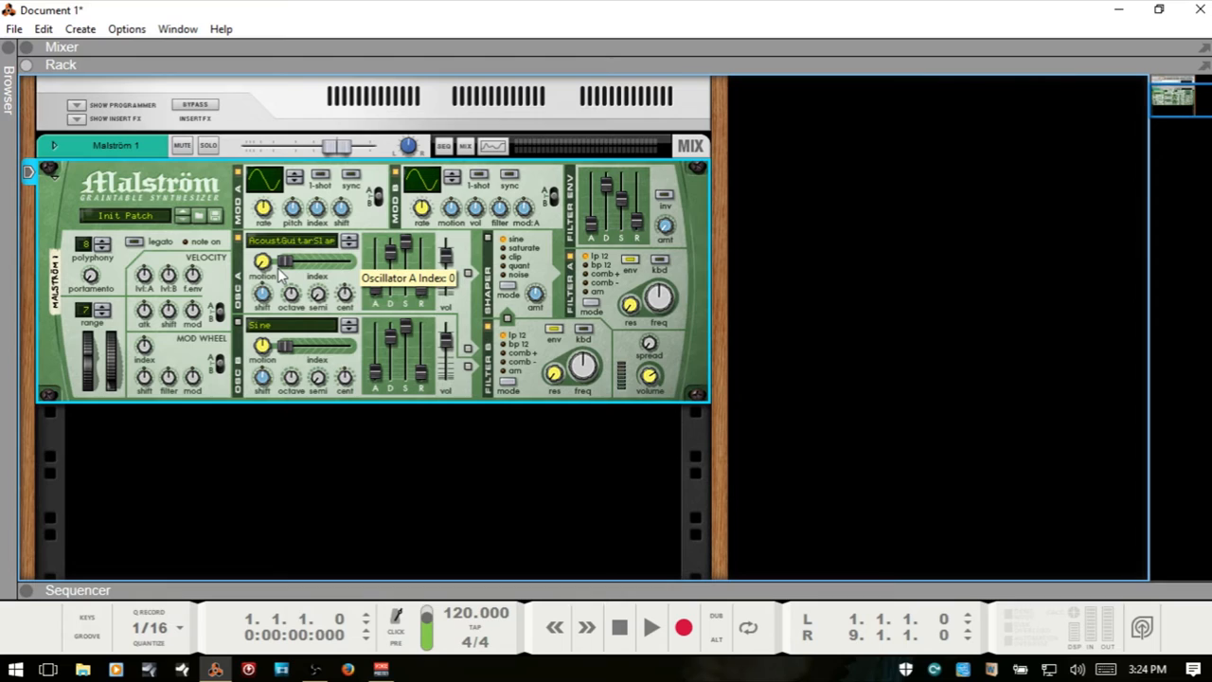
drag(262, 263, 262, 280)
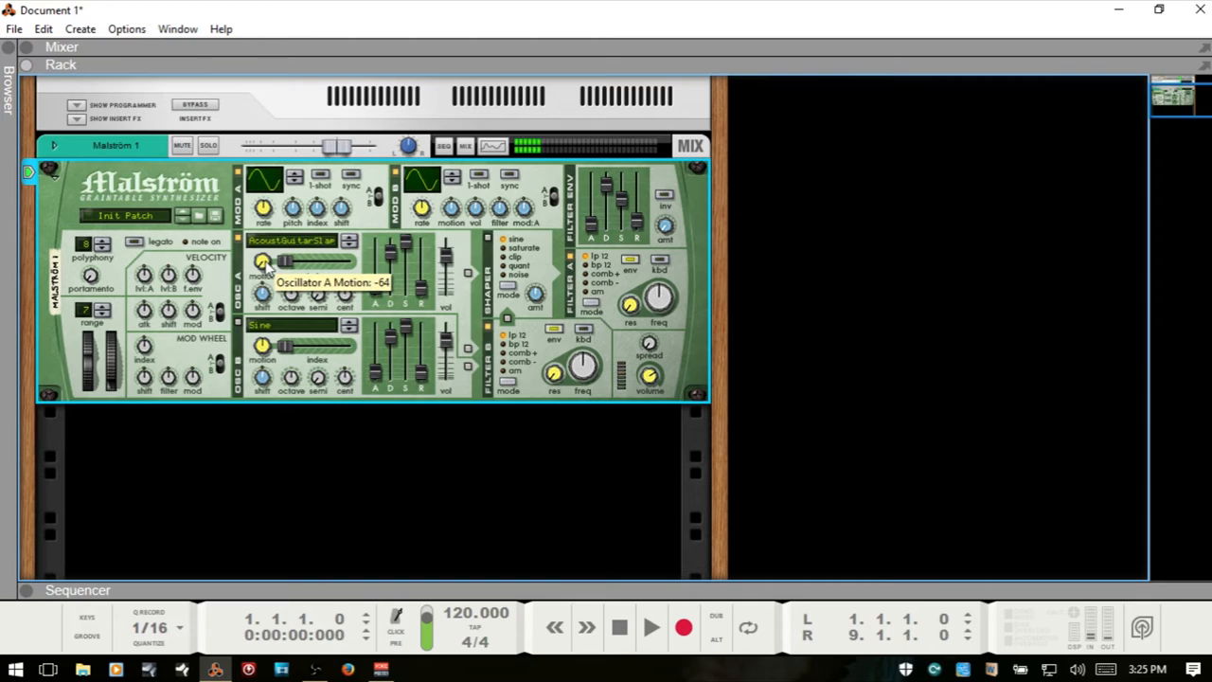
mouse_move(312, 308)
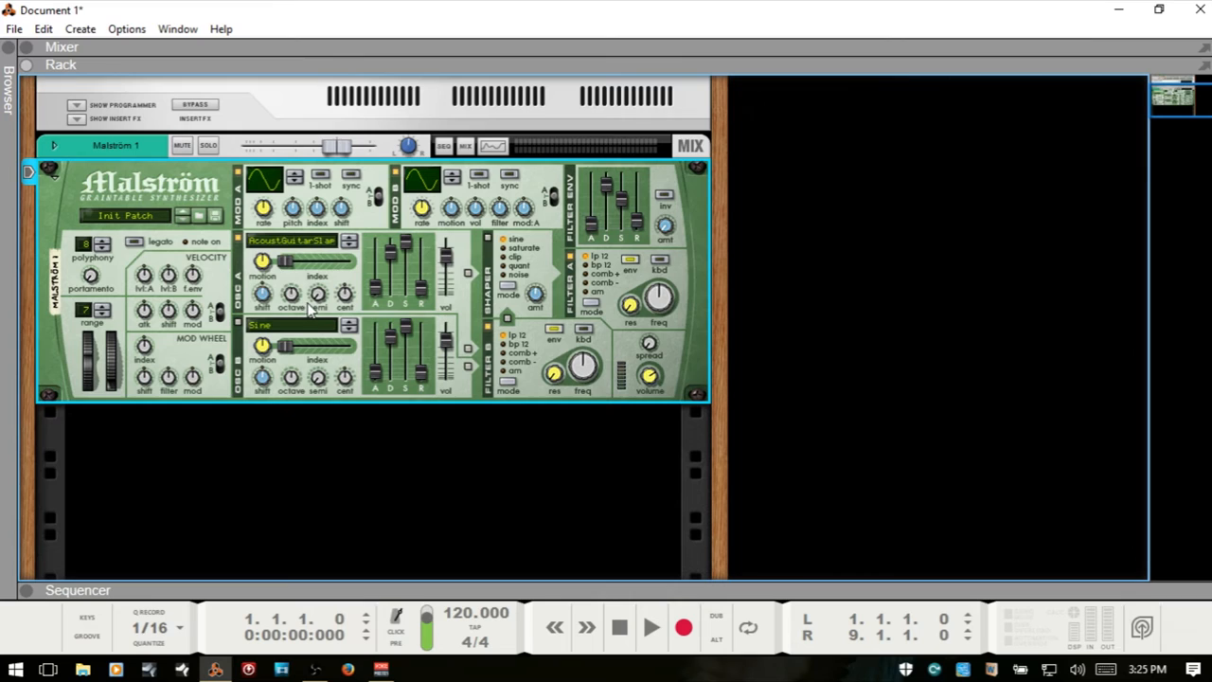
mouse_move(264, 298)
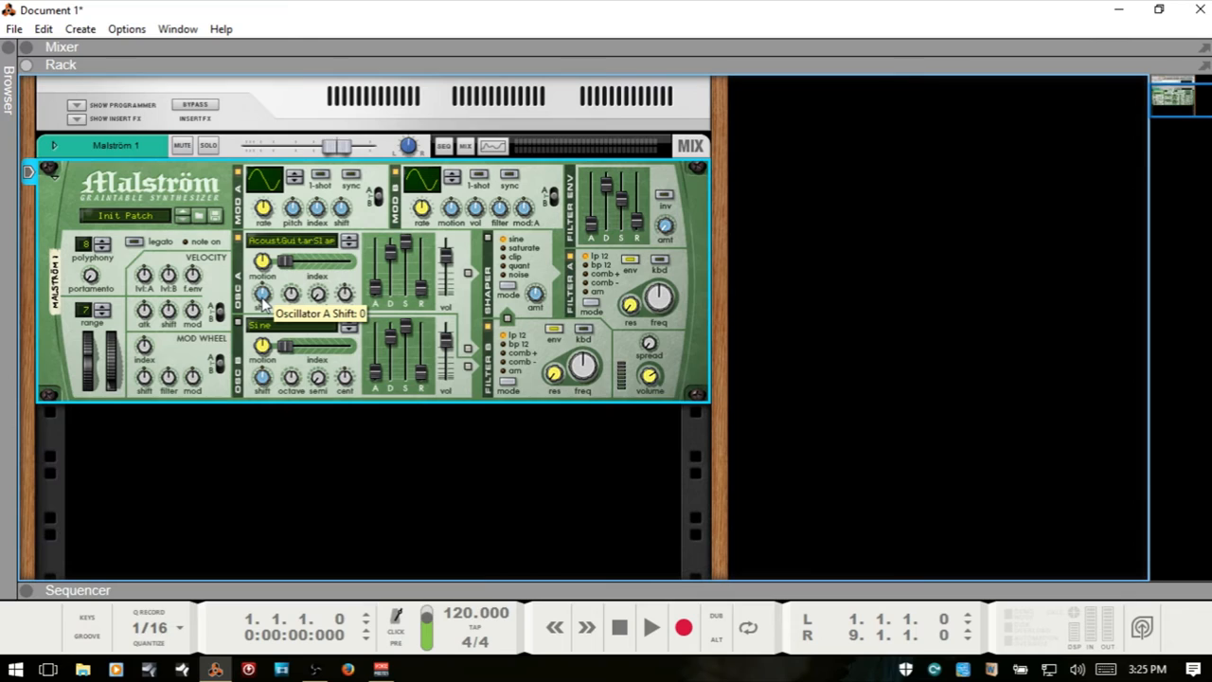
drag(263, 294, 263, 279)
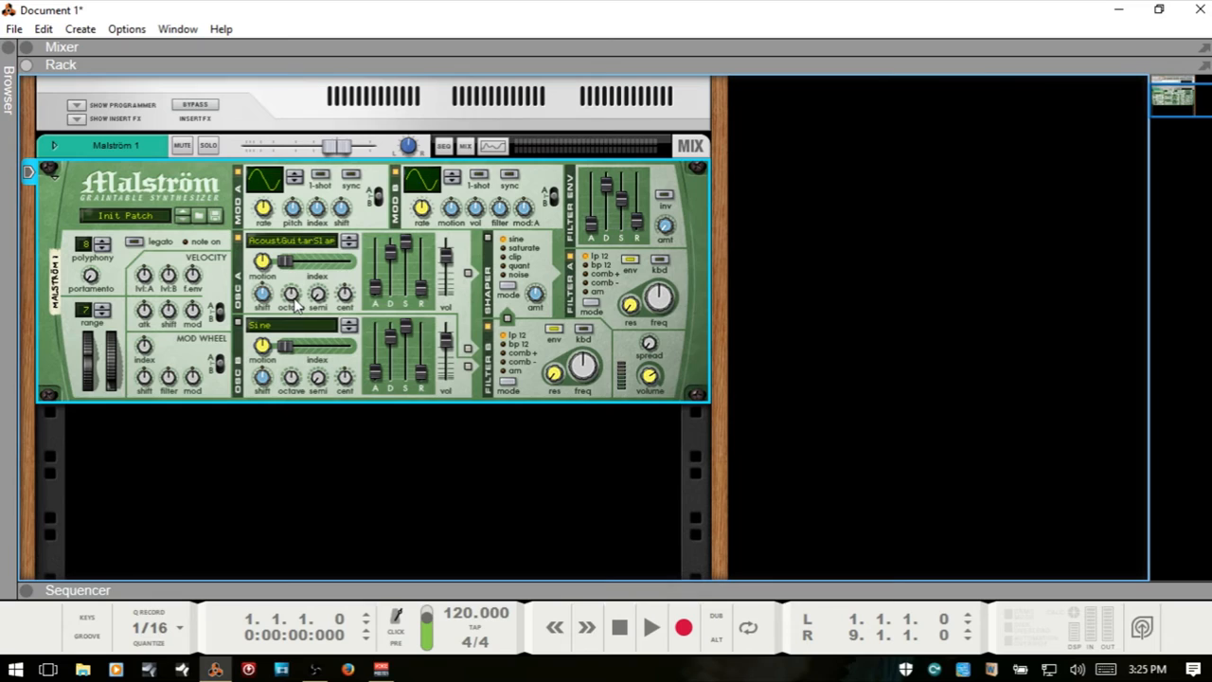
mouse_move(288, 293)
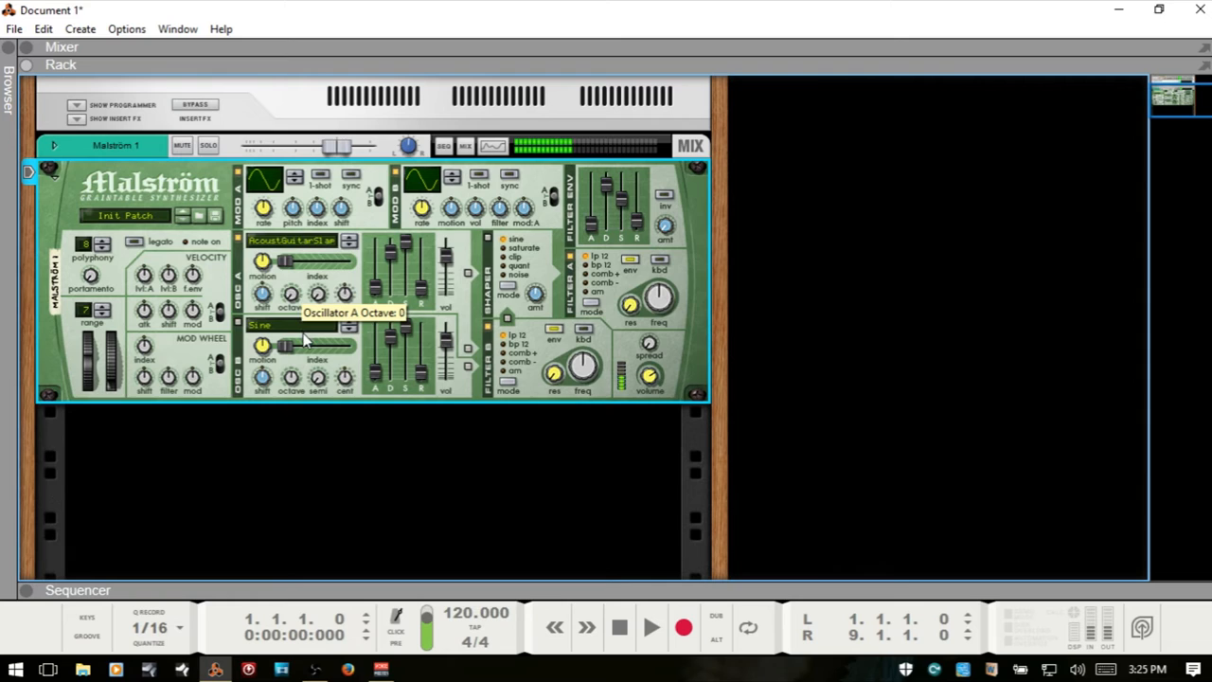
mouse_move(317, 295)
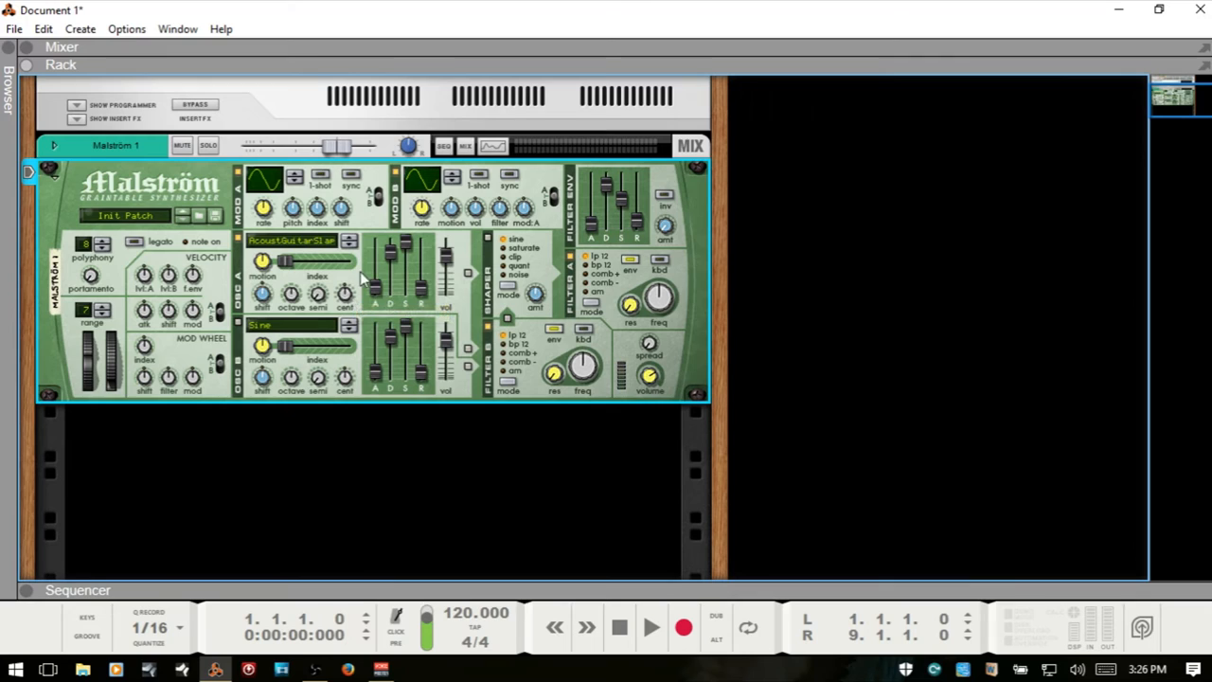
mouse_move(426, 317)
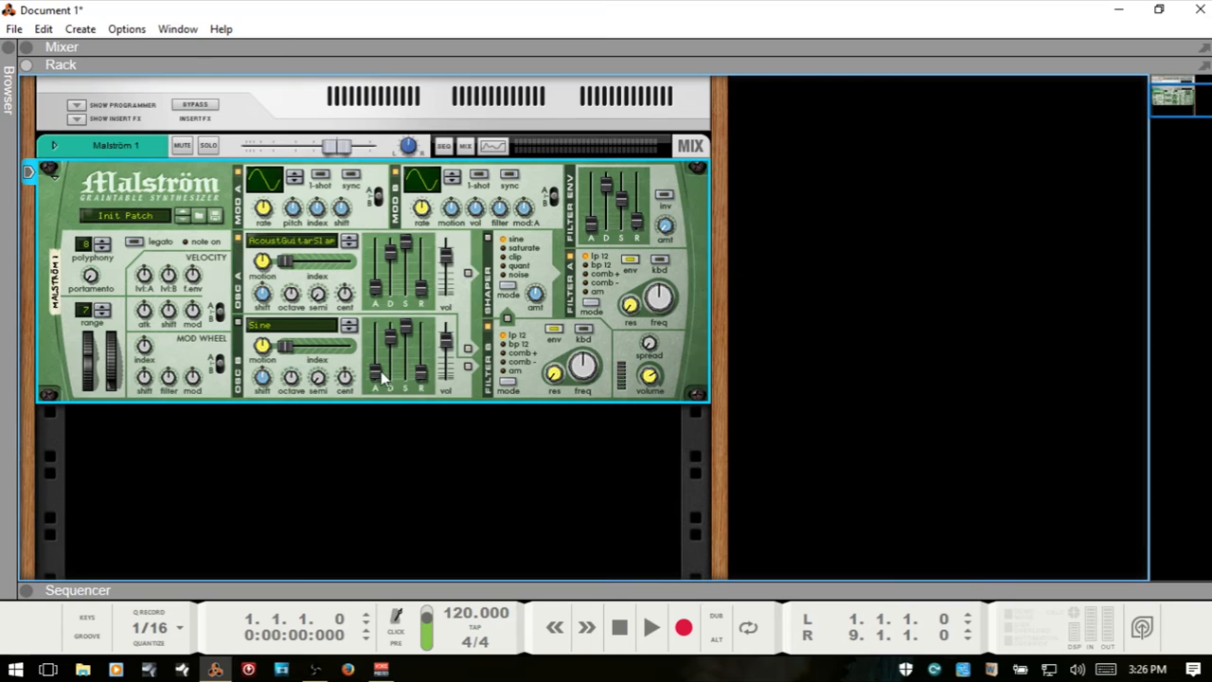
mouse_move(279, 322)
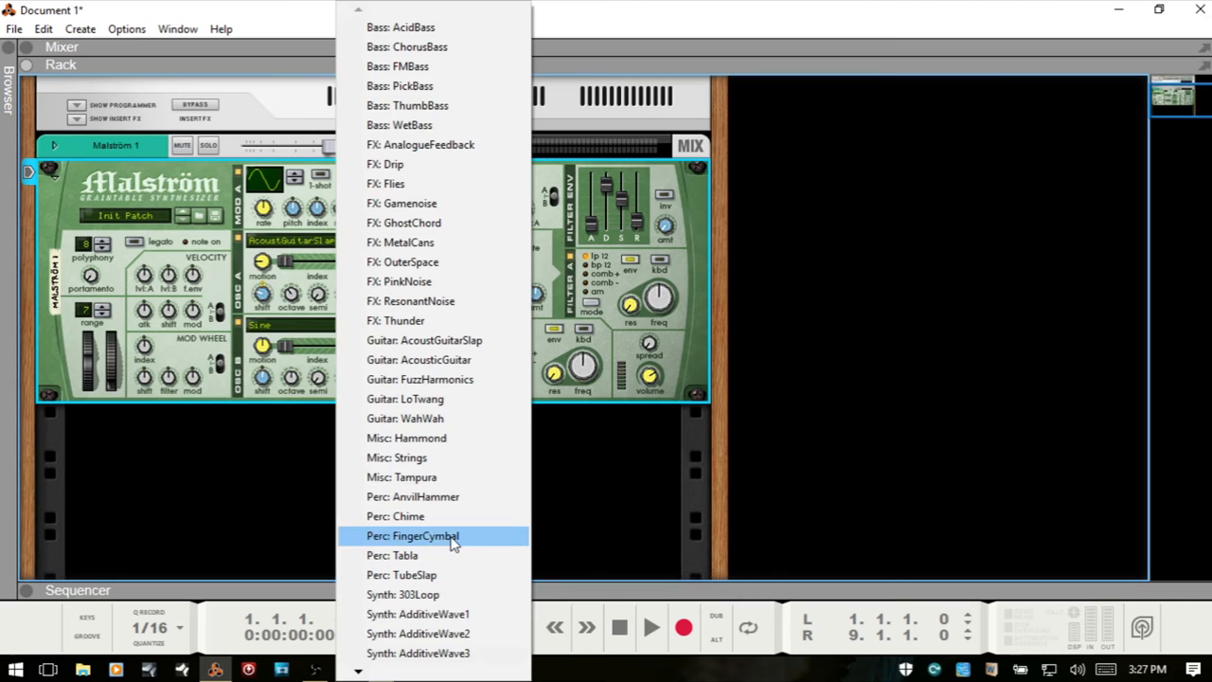
Step: Set Oscillator B's wavetable to Perc: FingerCymbal
click(426, 536)
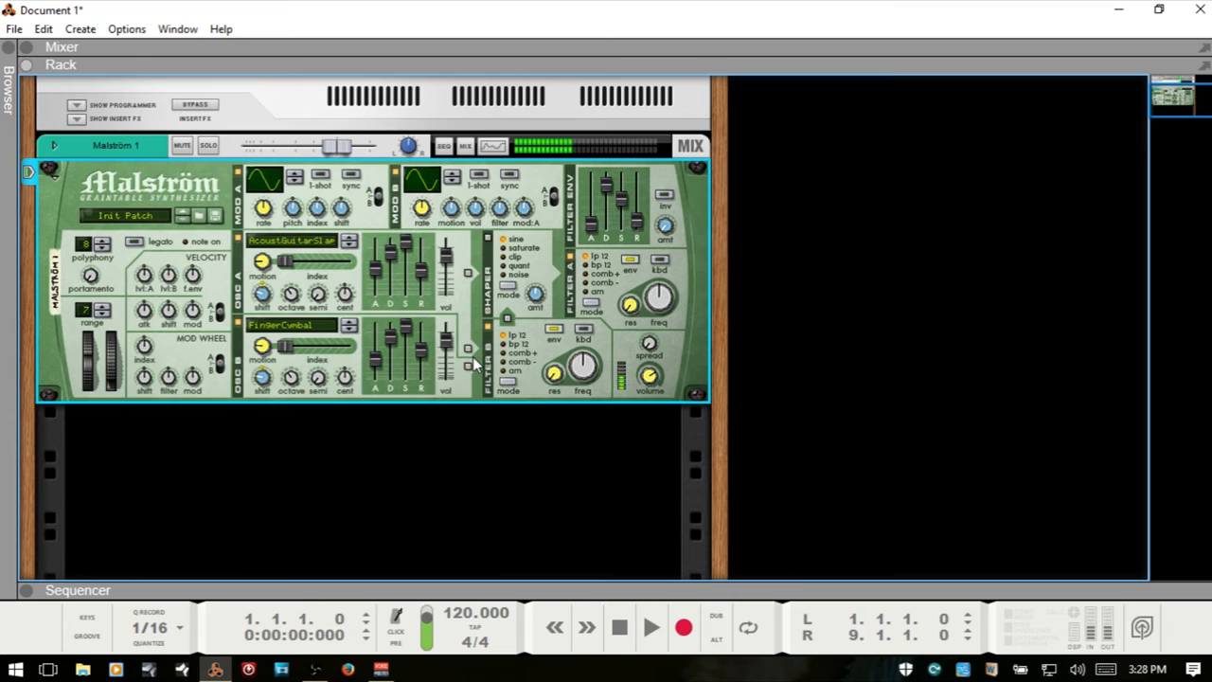
mouse_move(12, 49)
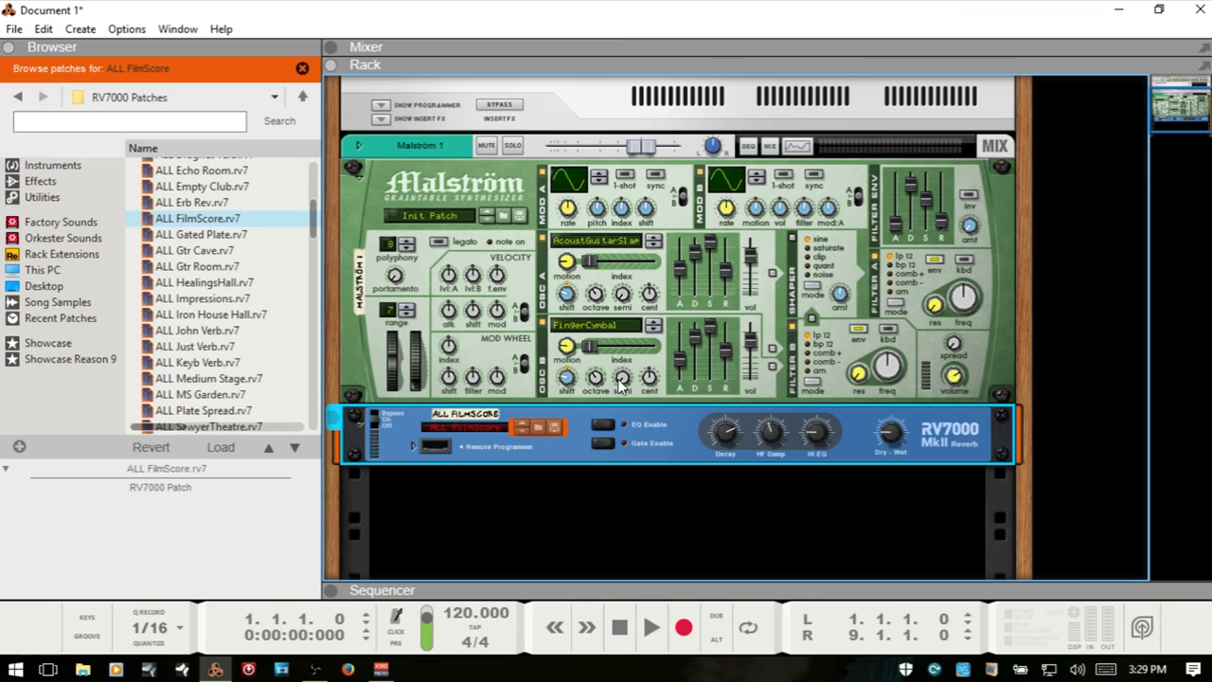
mouse_move(639, 207)
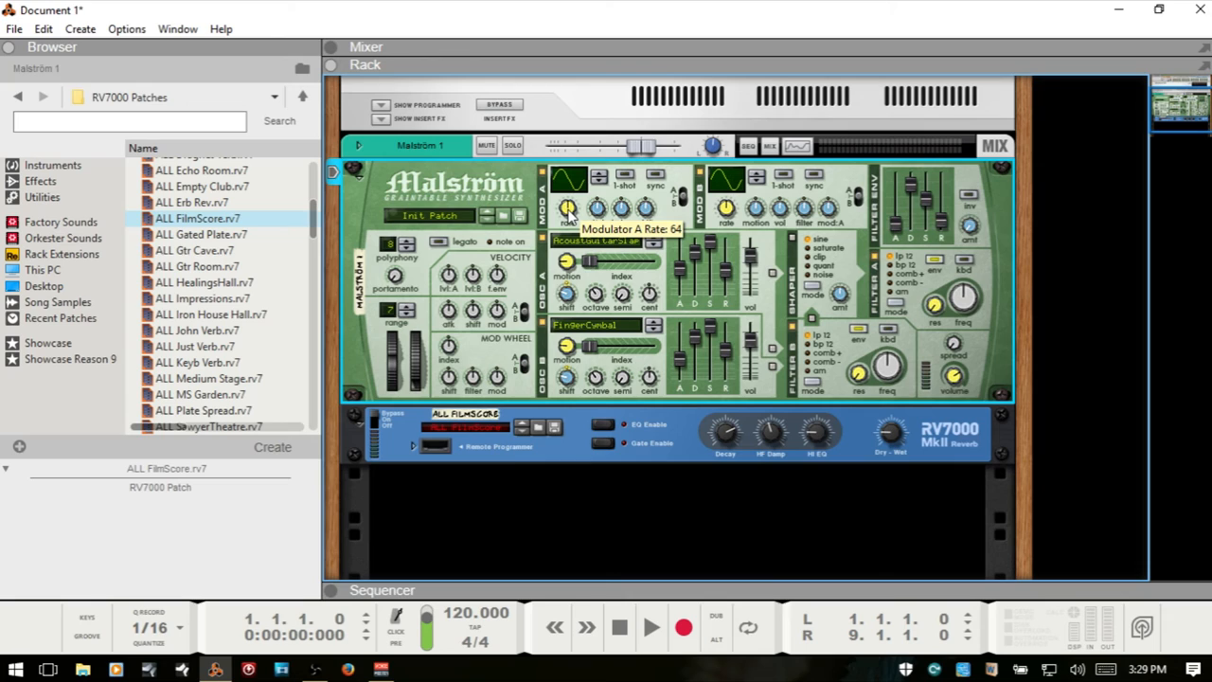
mouse_move(603, 229)
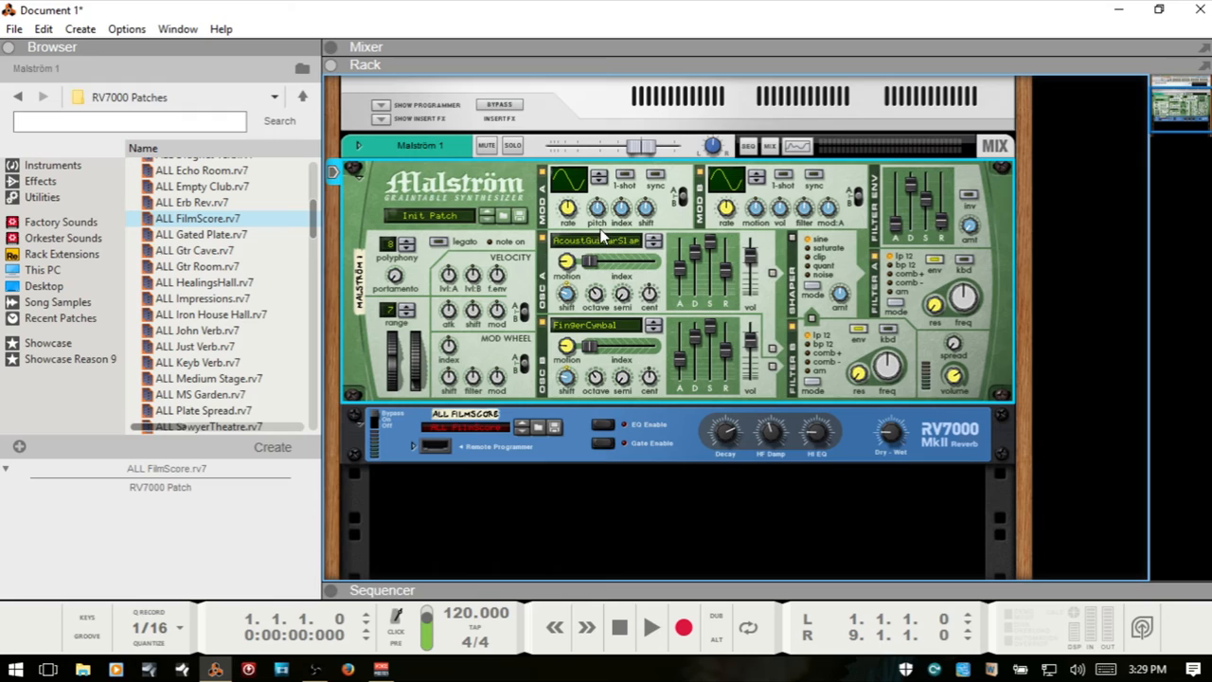
mouse_move(598, 213)
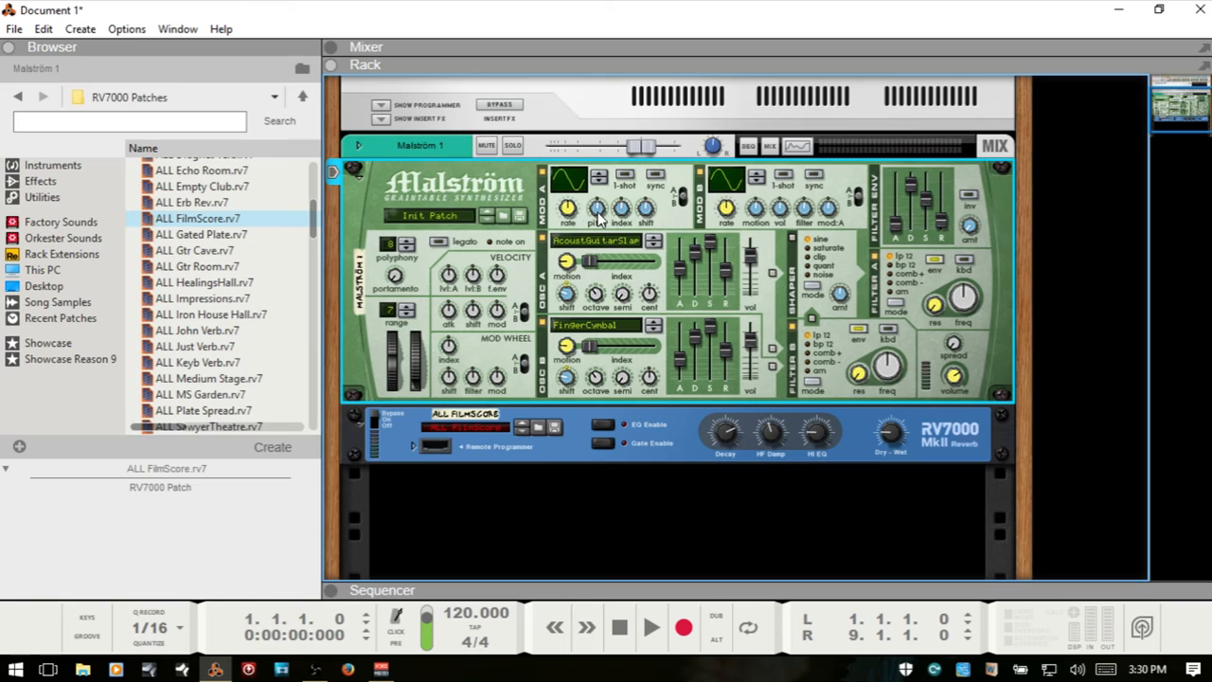
mouse_move(591, 206)
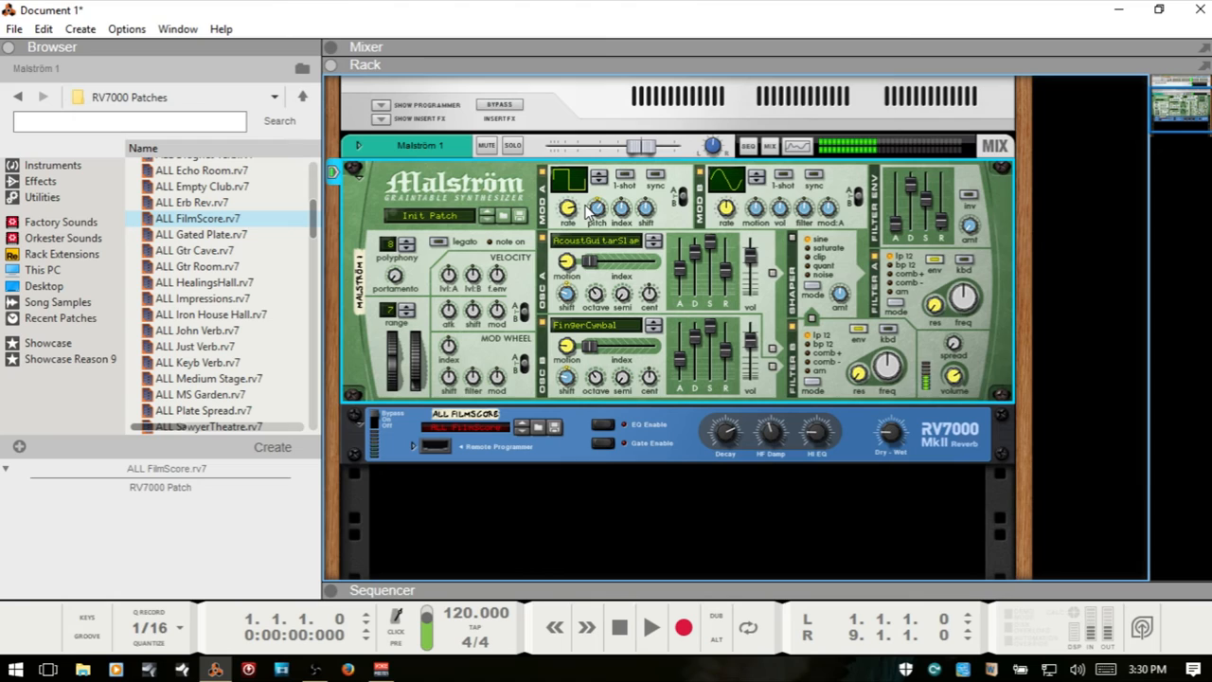
mouse_move(559, 201)
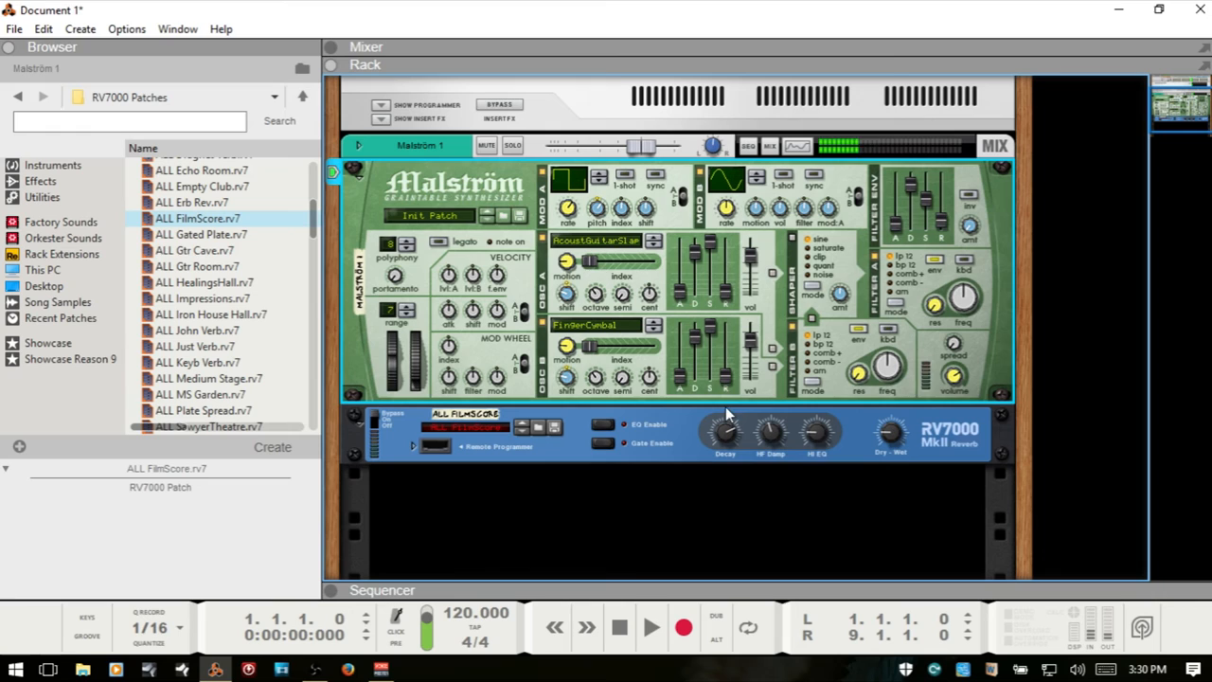
mouse_move(593, 208)
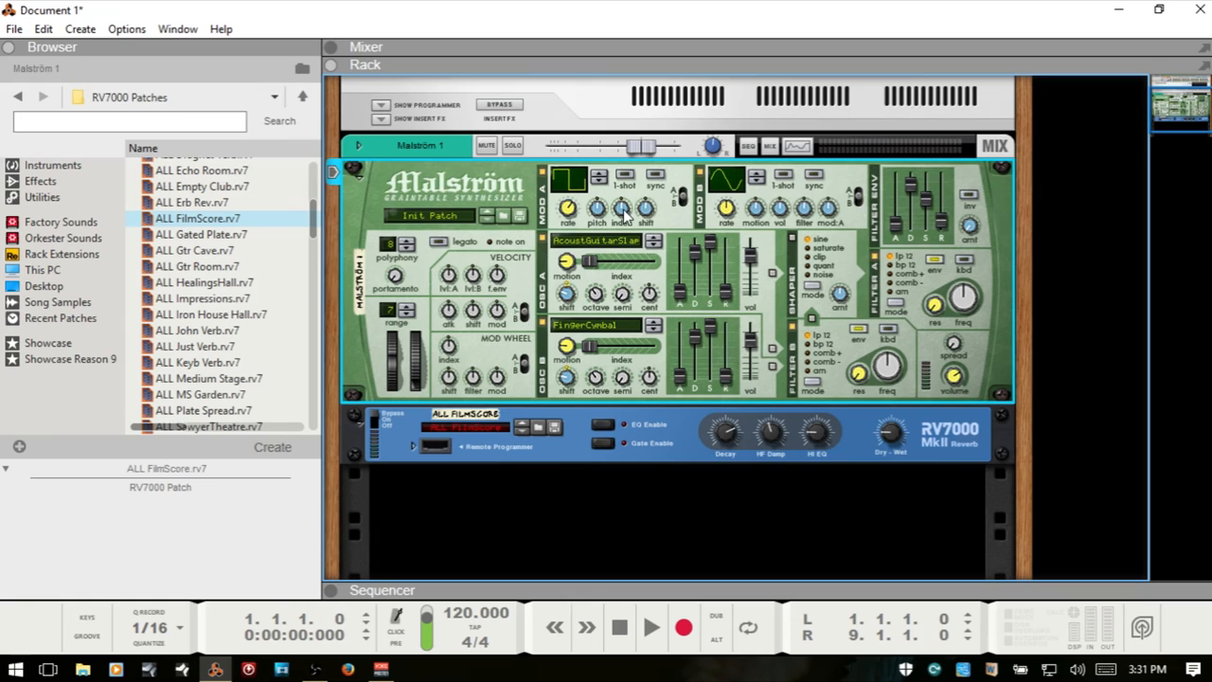
mouse_move(610, 206)
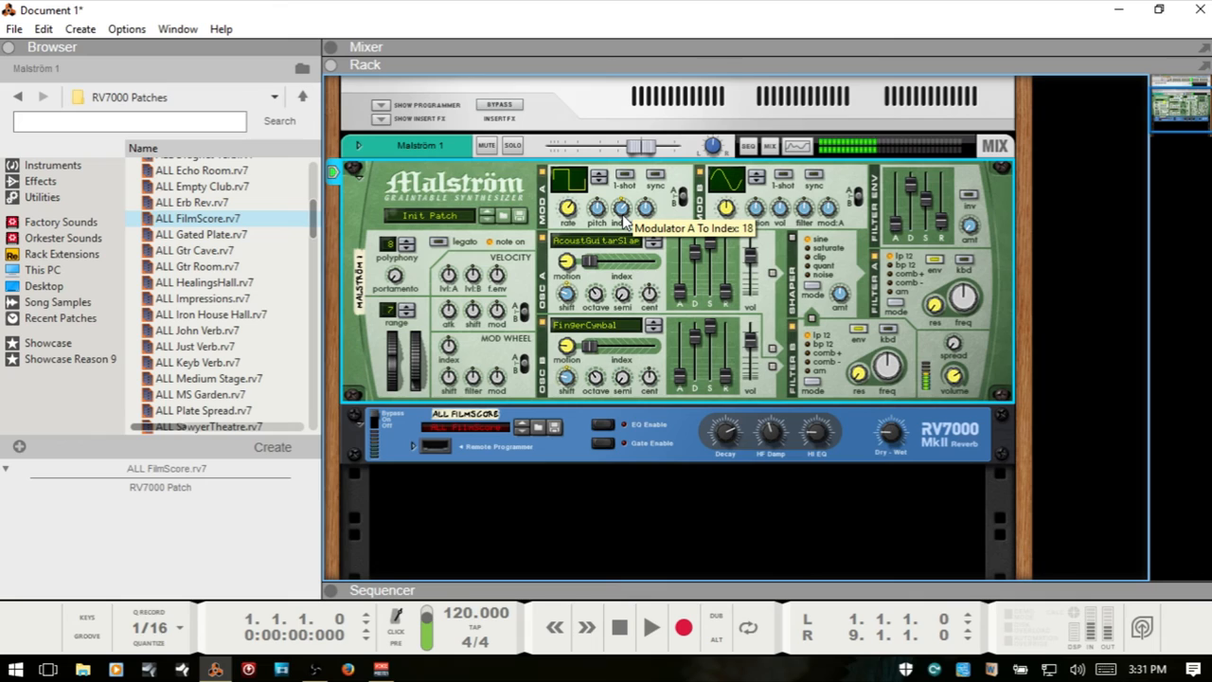
mouse_move(724, 299)
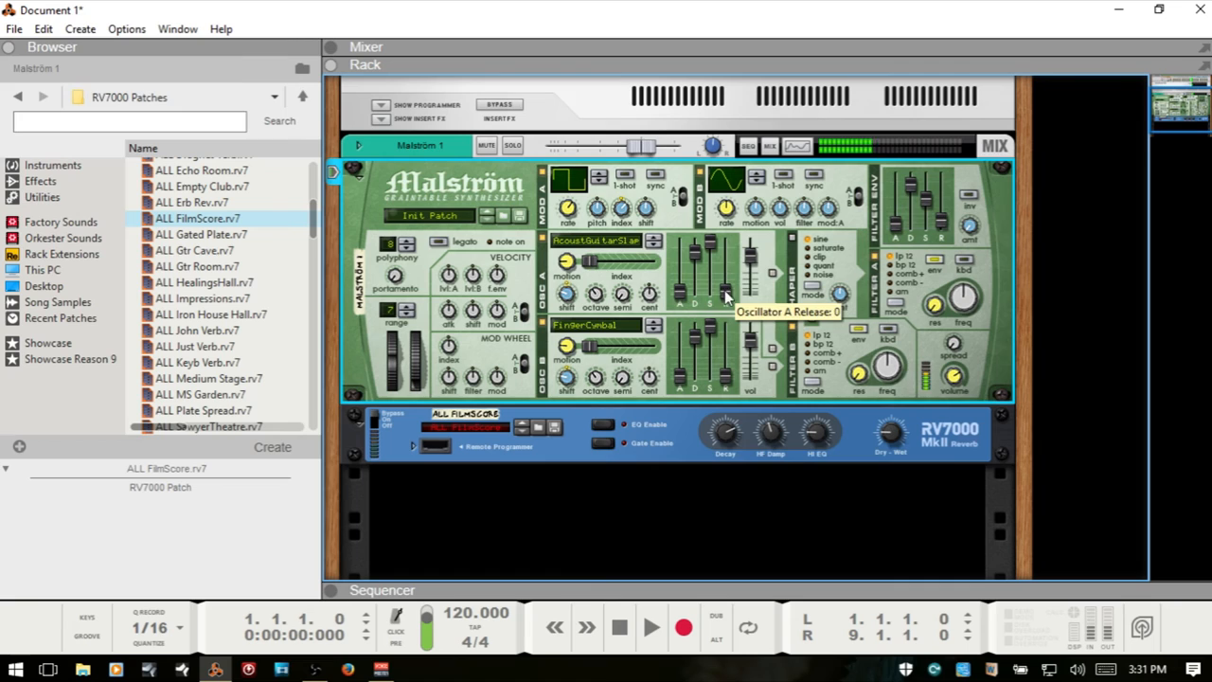
mouse_move(667, 227)
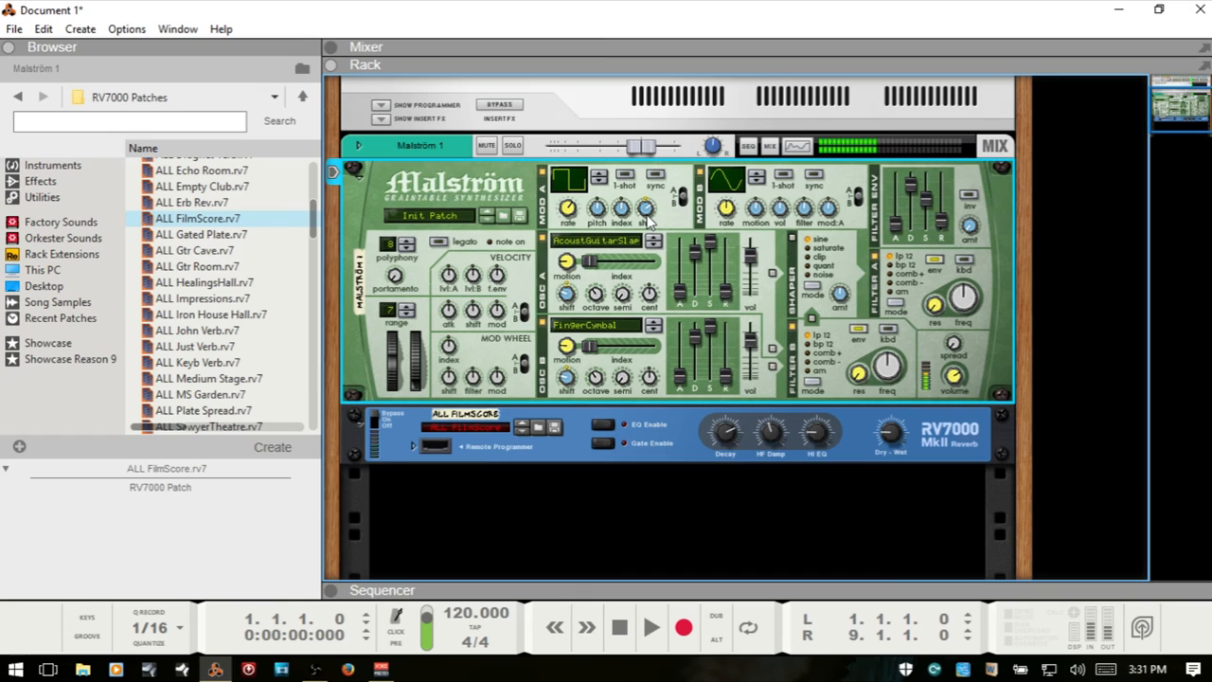
mouse_move(651, 210)
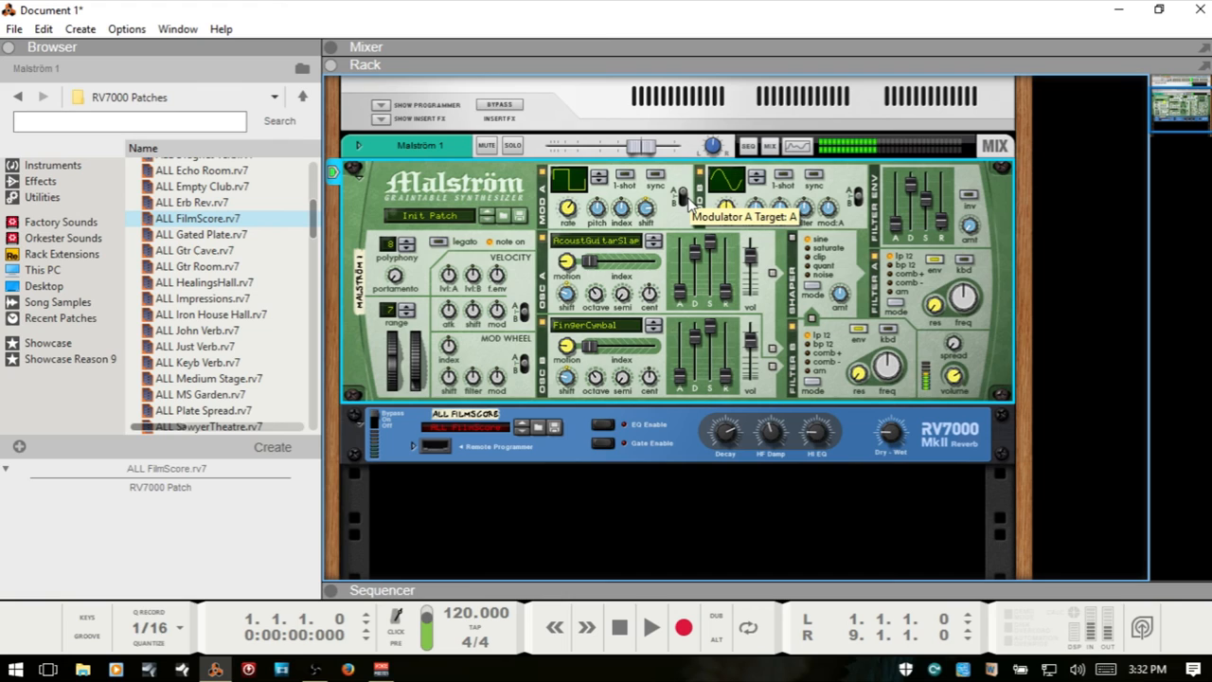
mouse_move(688, 224)
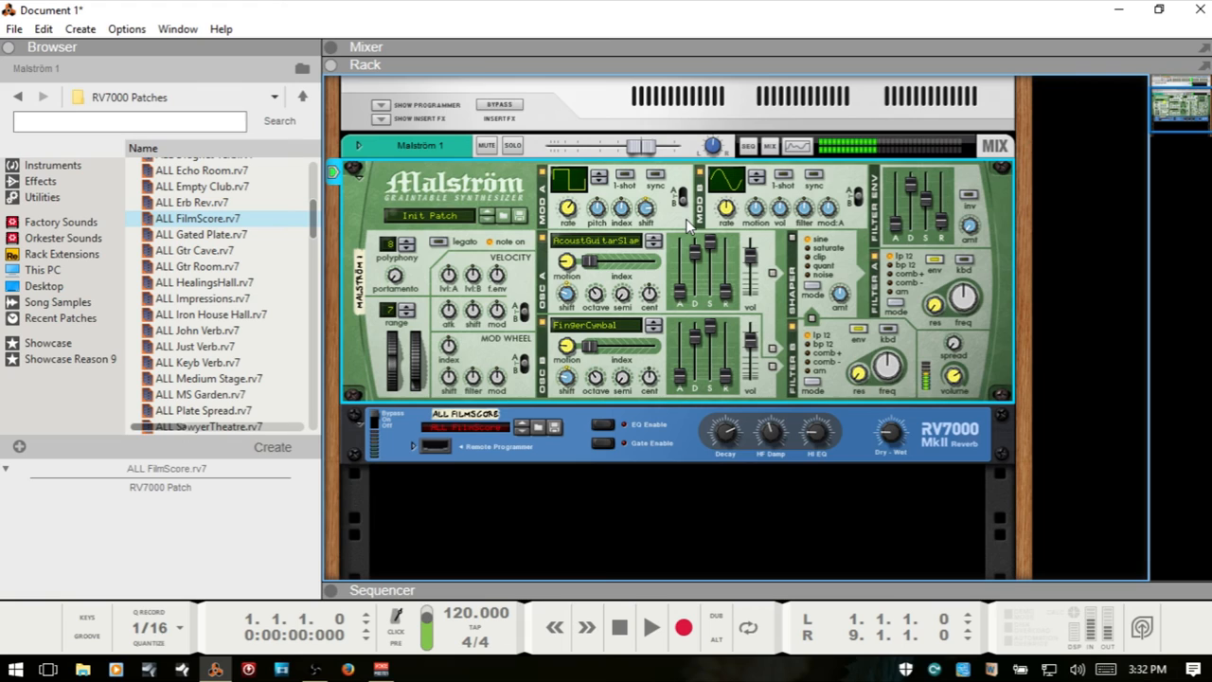
mouse_move(652, 180)
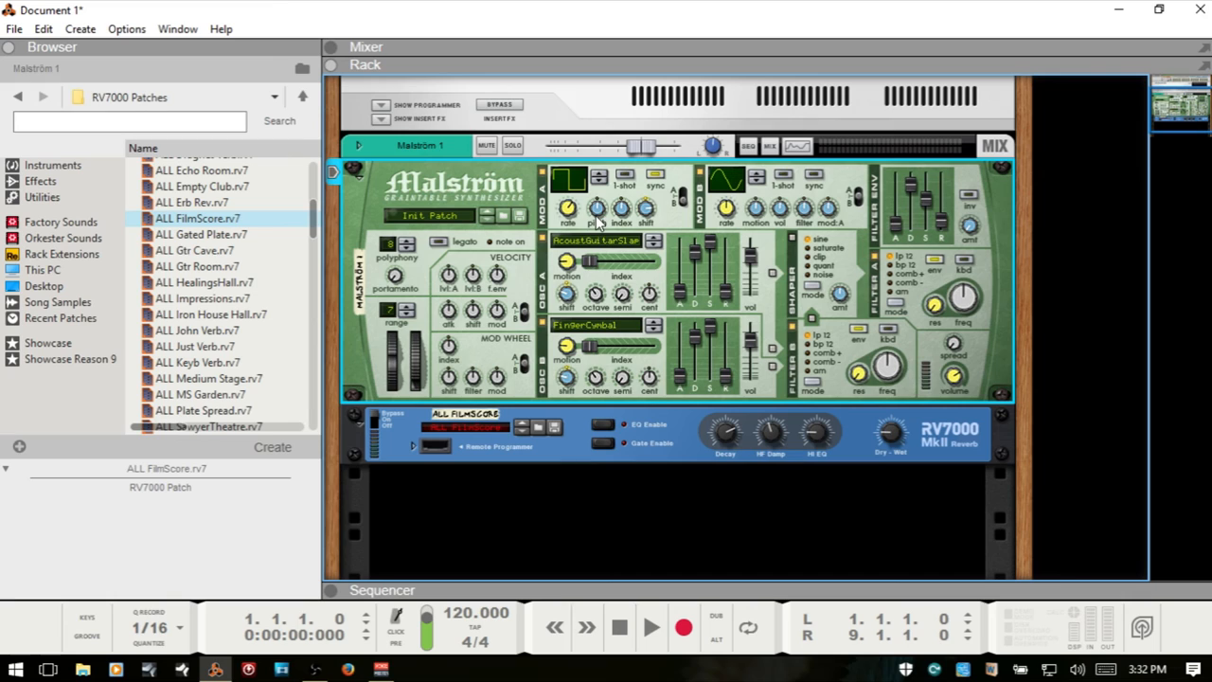
mouse_move(564, 206)
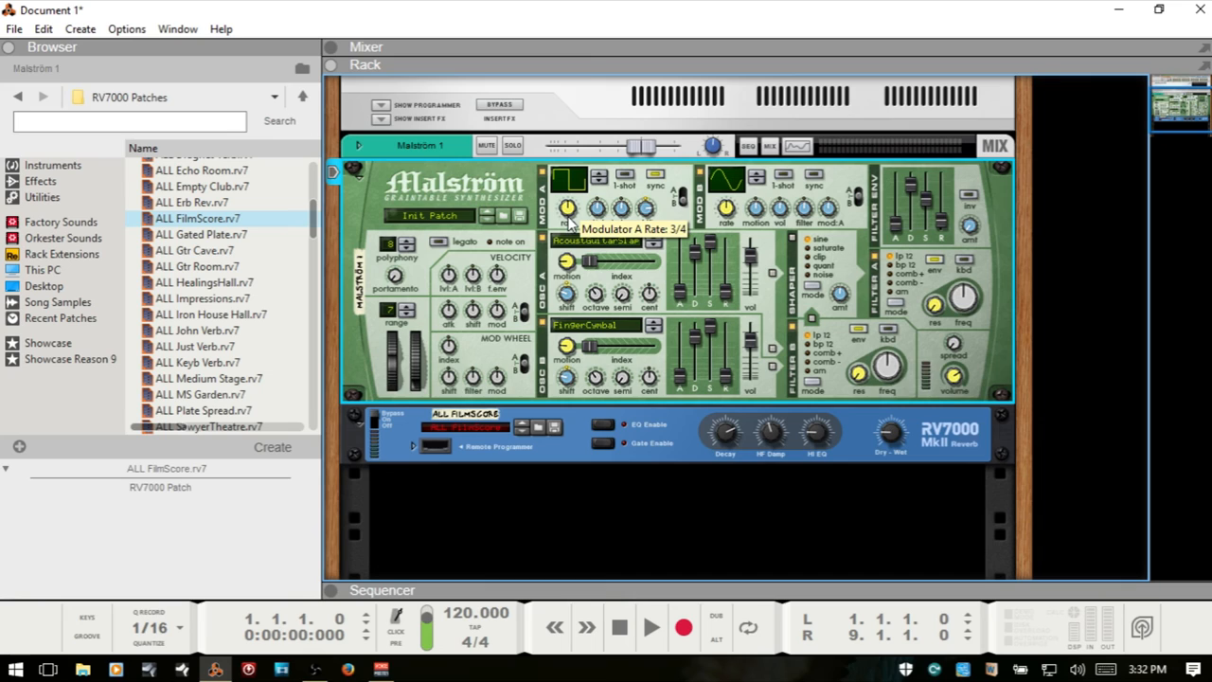
Step: Set Modulator A's synced rate to 1/8, passing through 3/4
drag(566, 208, 566, 222)
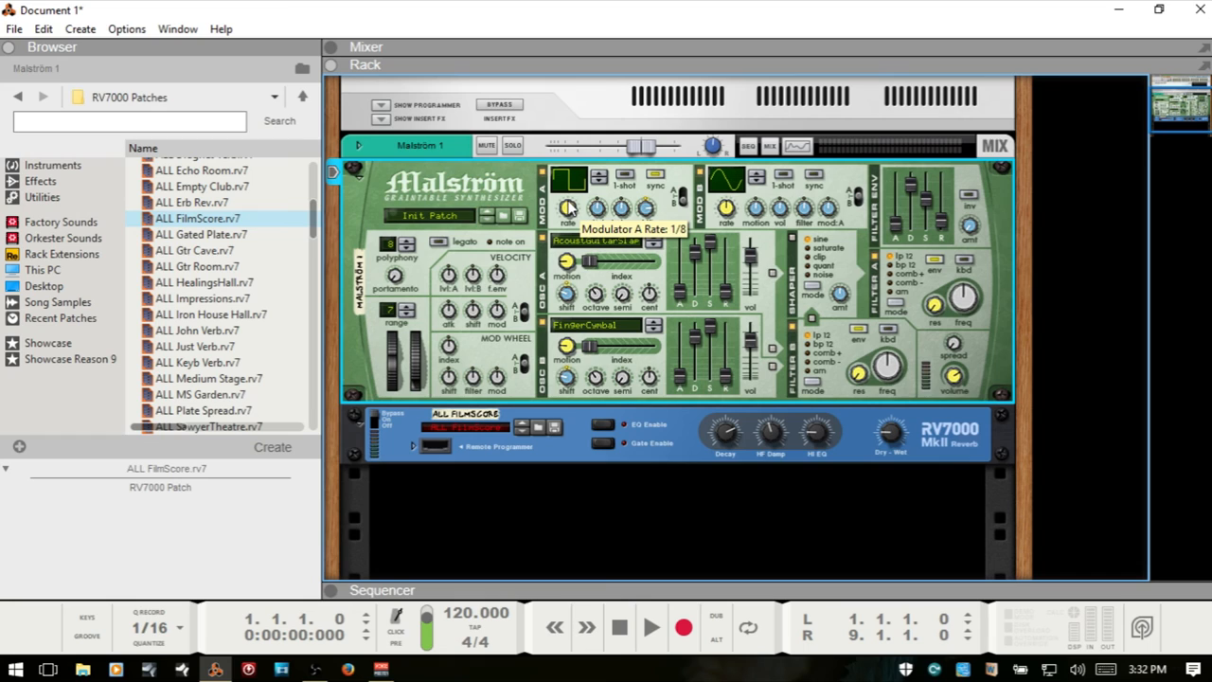
drag(568, 208, 568, 199)
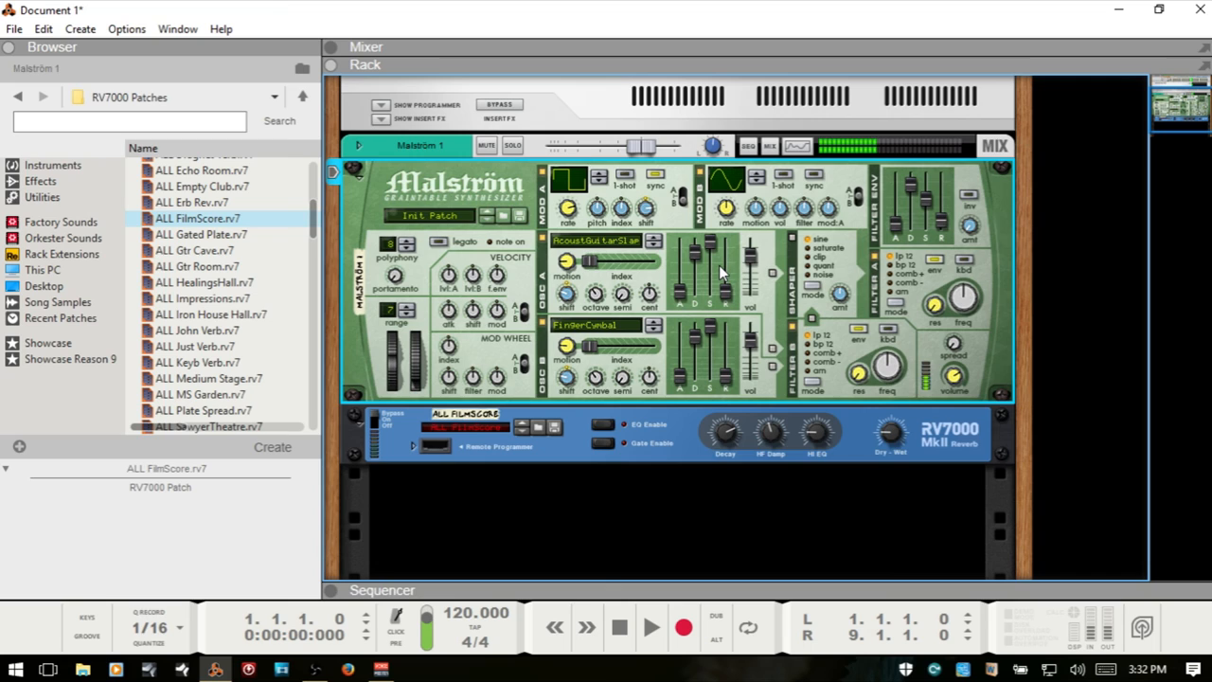
mouse_move(593, 206)
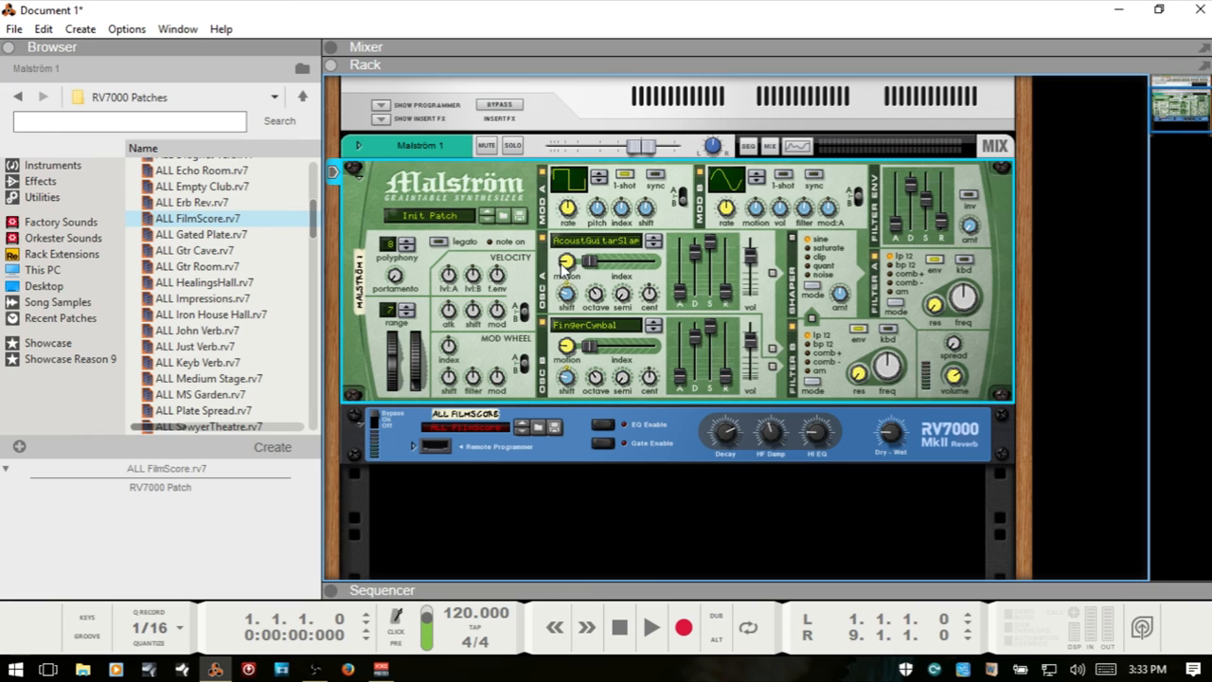
mouse_move(752, 205)
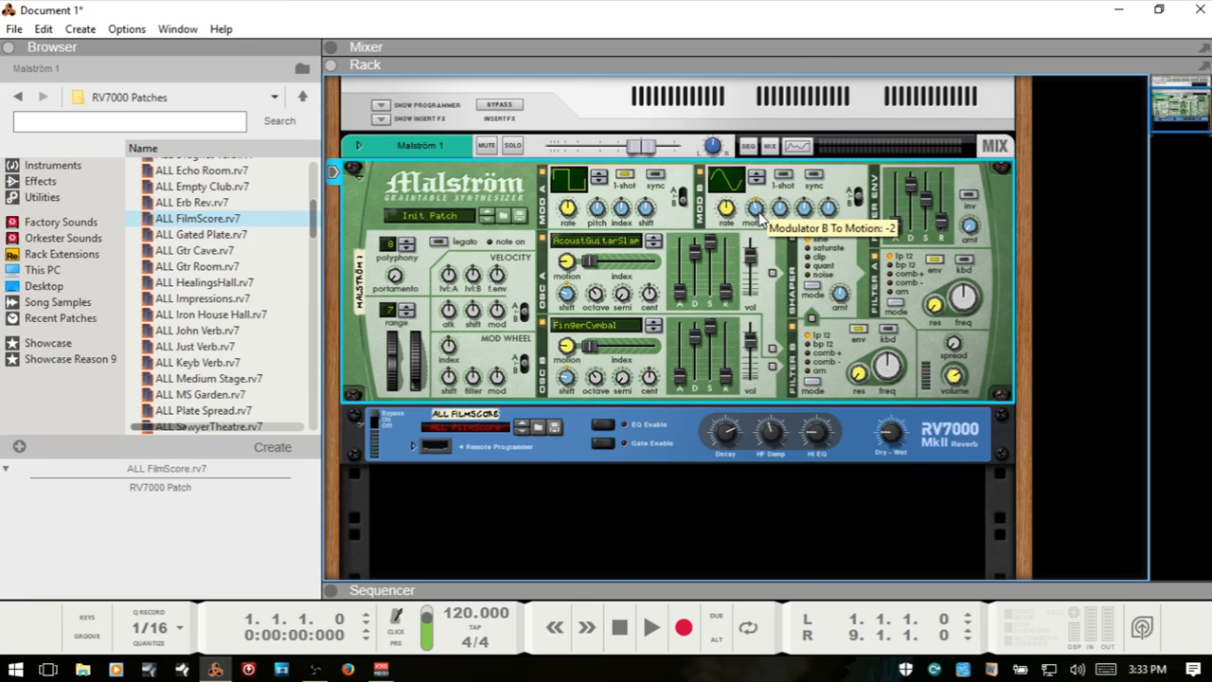
Step: Set Modulator B's motion amount to 37, level to 53 and rate to 64
drag(755, 208, 754, 227)
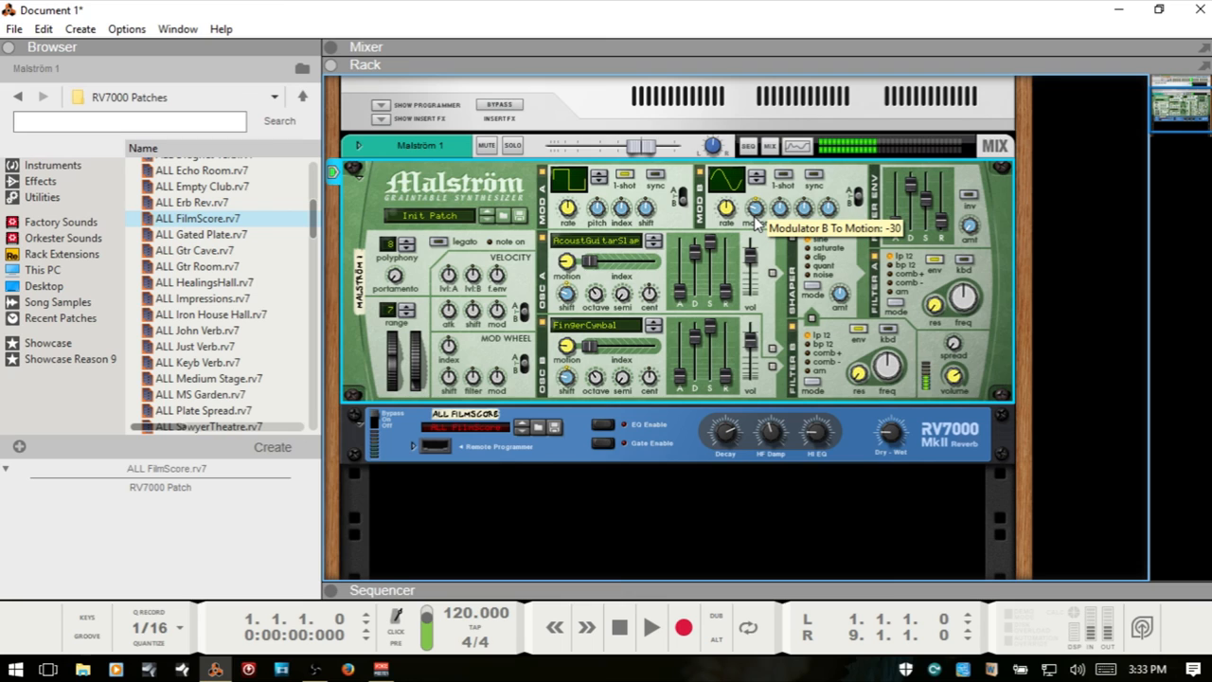
mouse_move(746, 147)
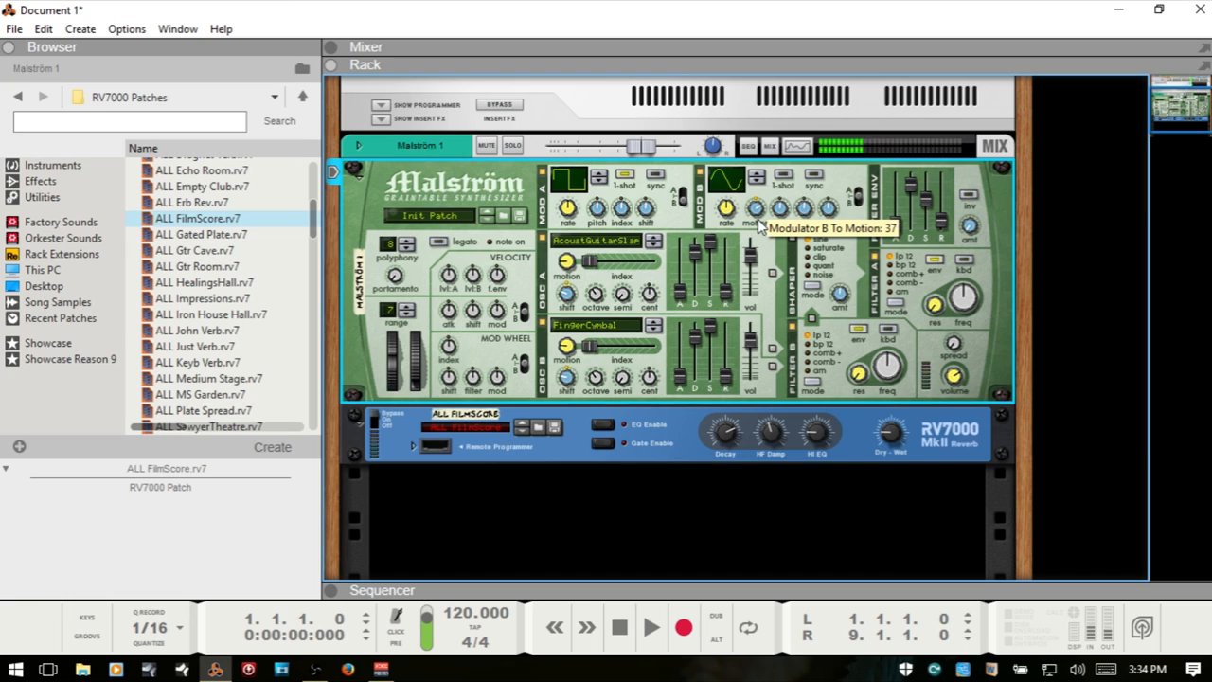
drag(778, 208, 778, 199)
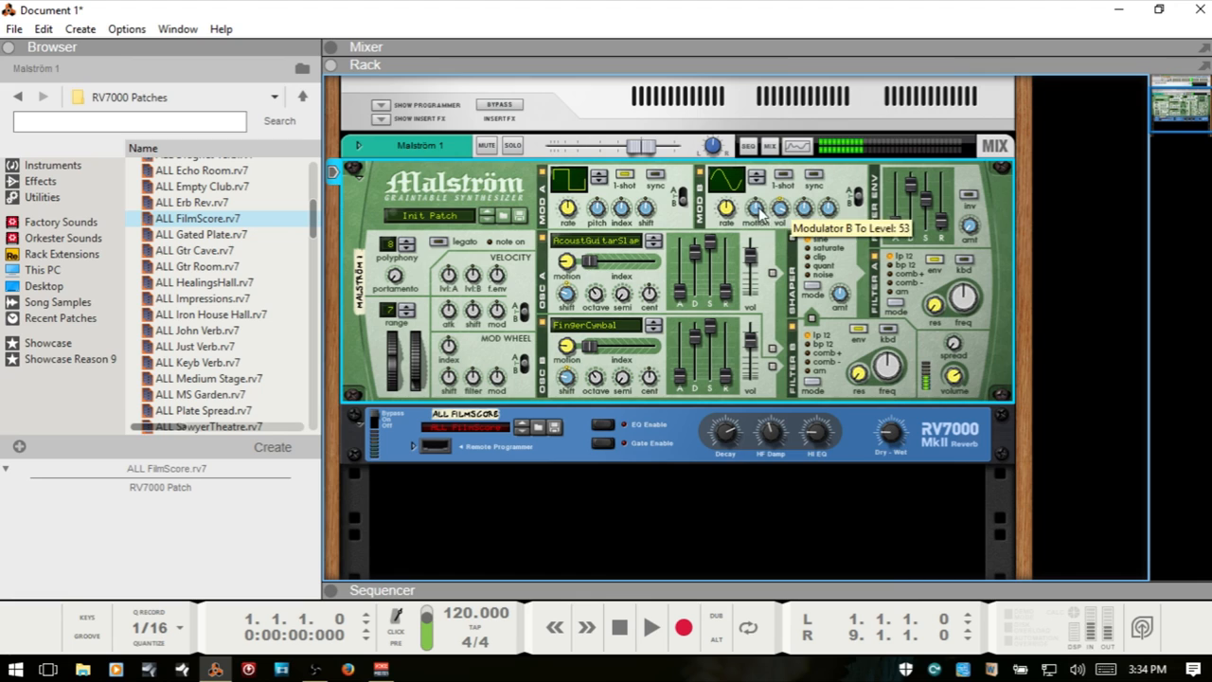
drag(725, 208, 725, 206)
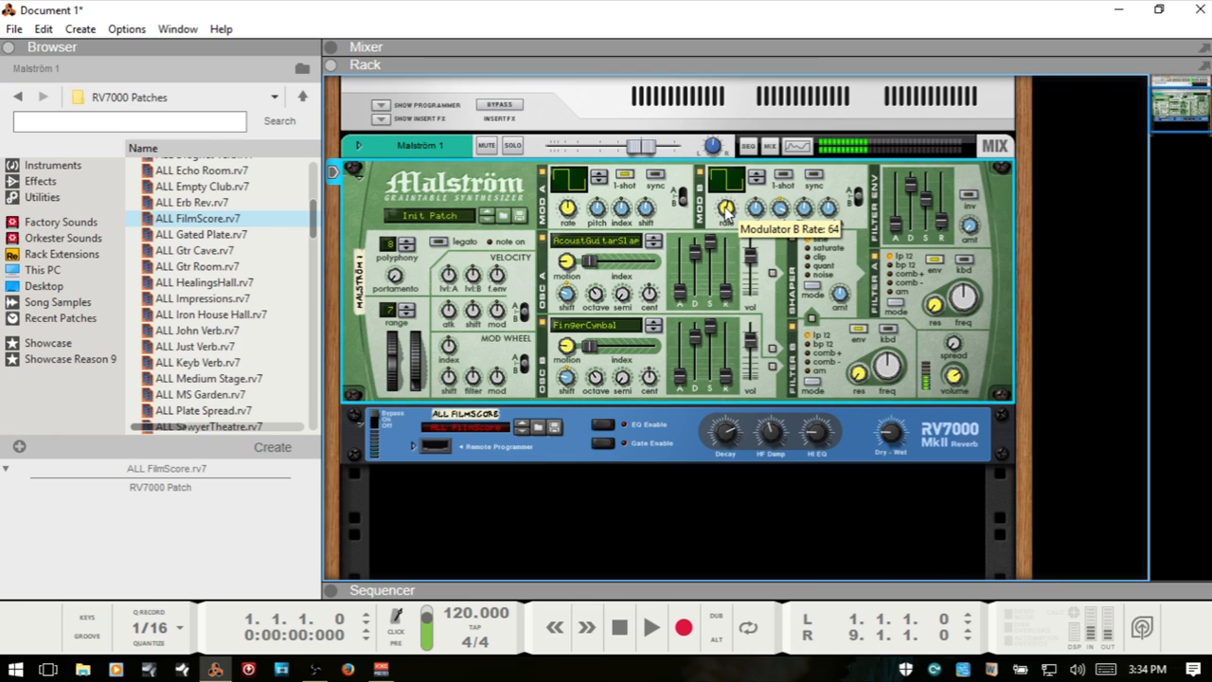
drag(727, 209, 727, 194)
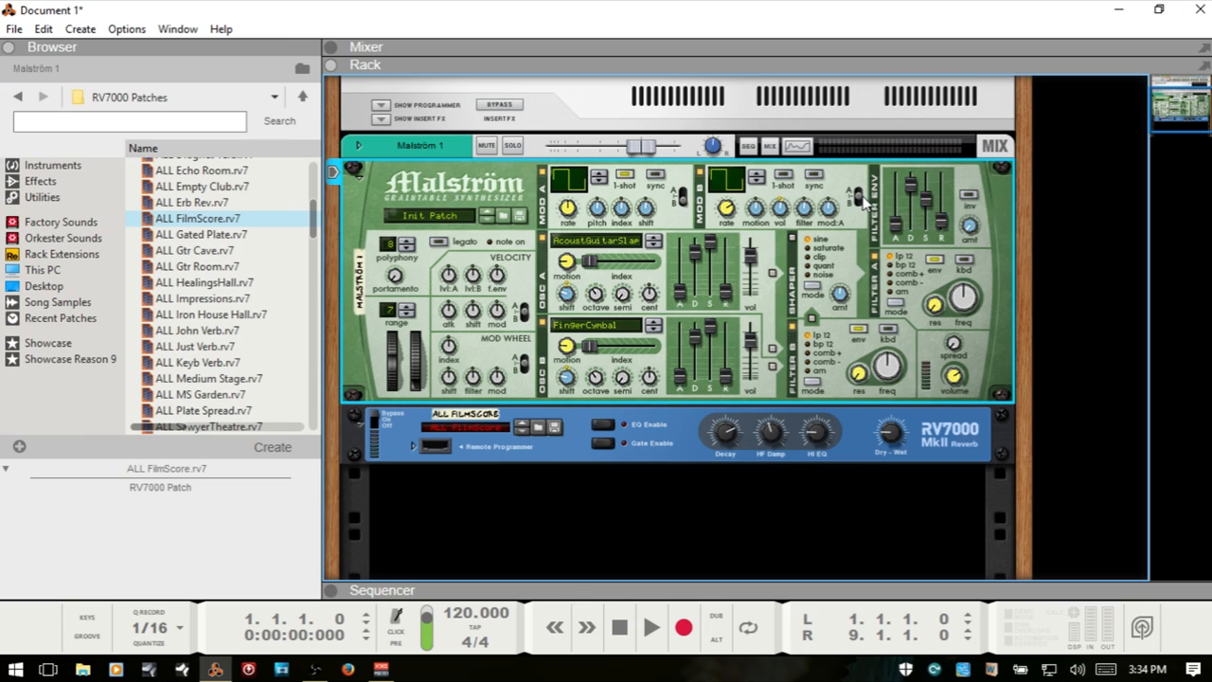
mouse_move(597, 213)
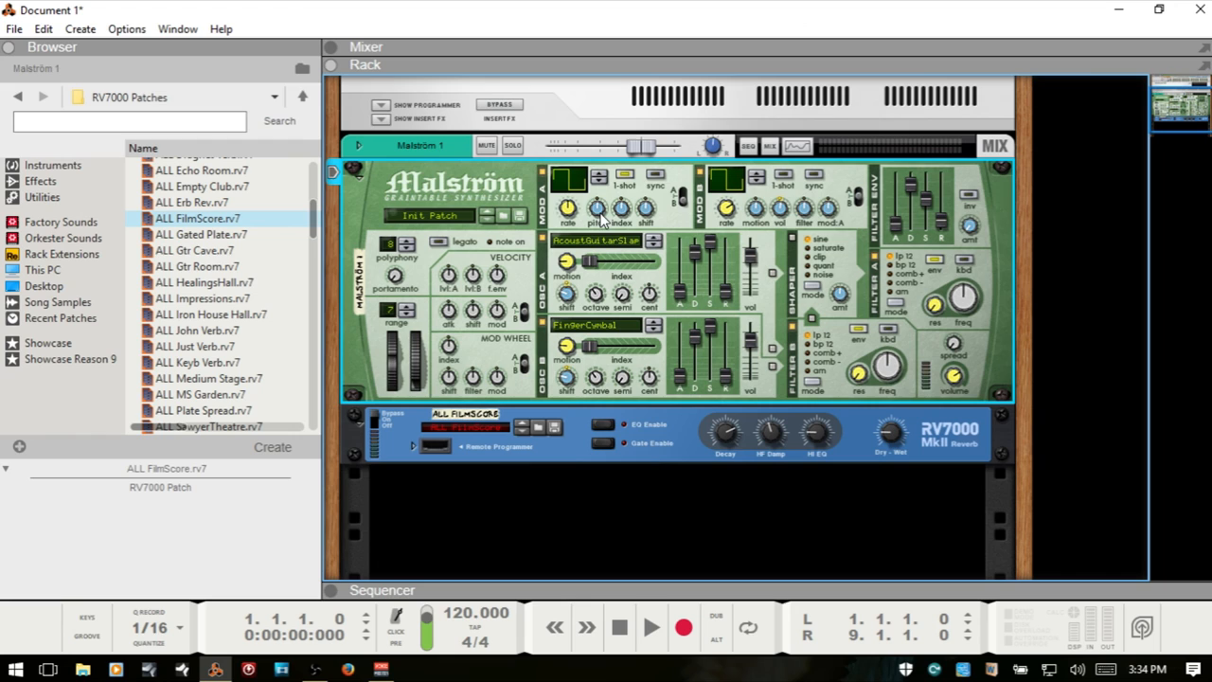
mouse_move(734, 194)
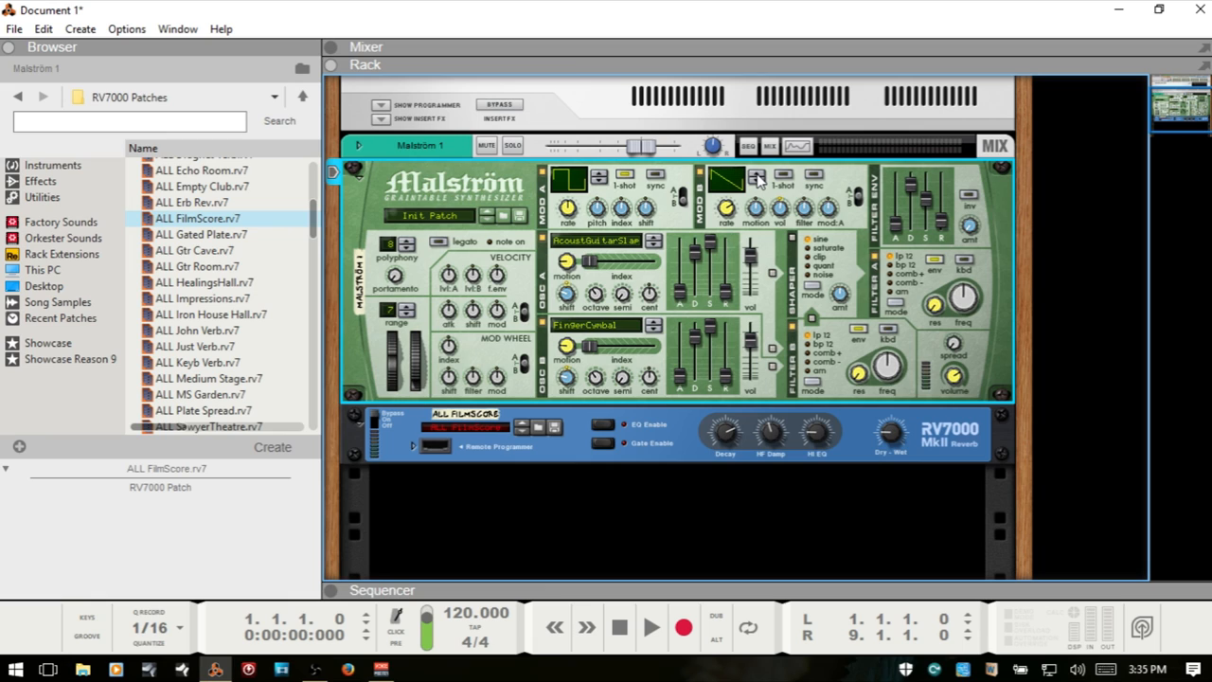
Step: Switch Modulator B from the square wave to a stepped, descending waveform
click(756, 174)
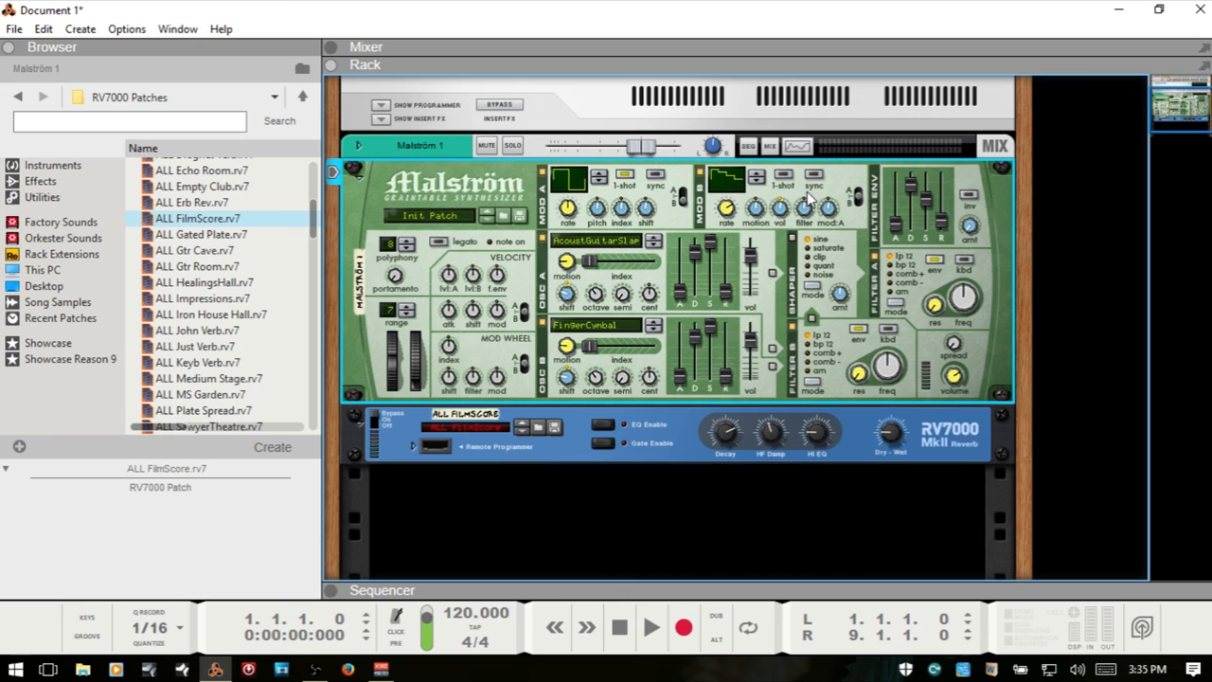
mouse_move(958, 255)
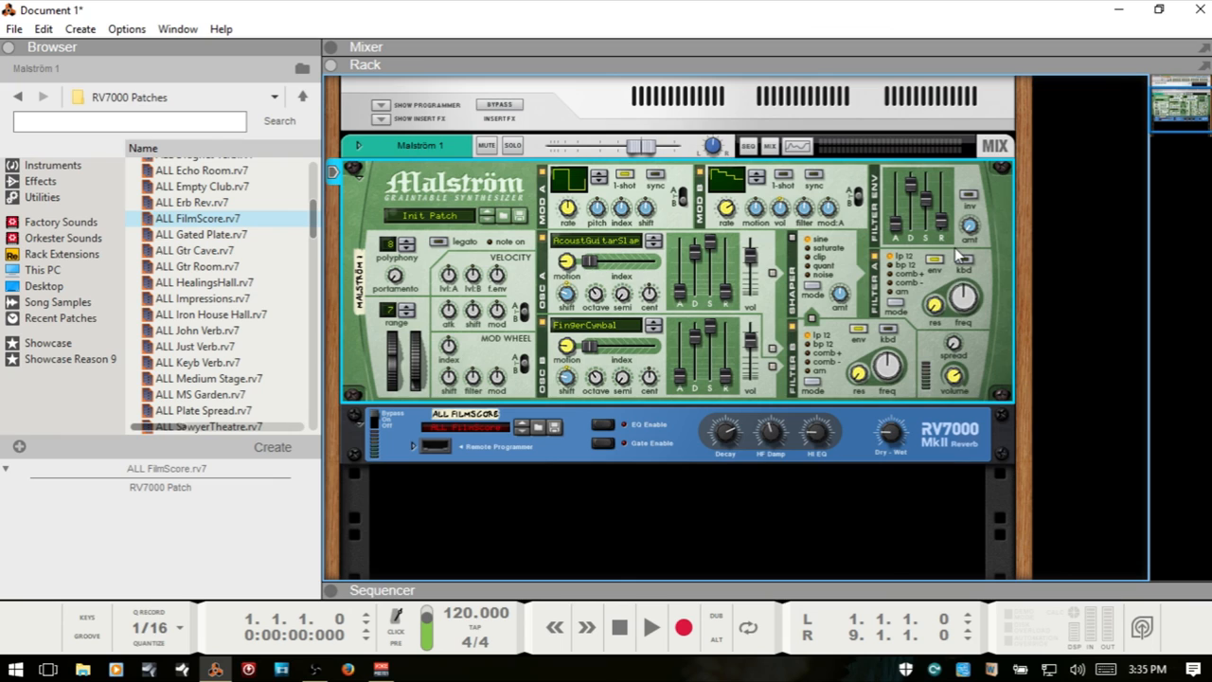
mouse_move(949, 279)
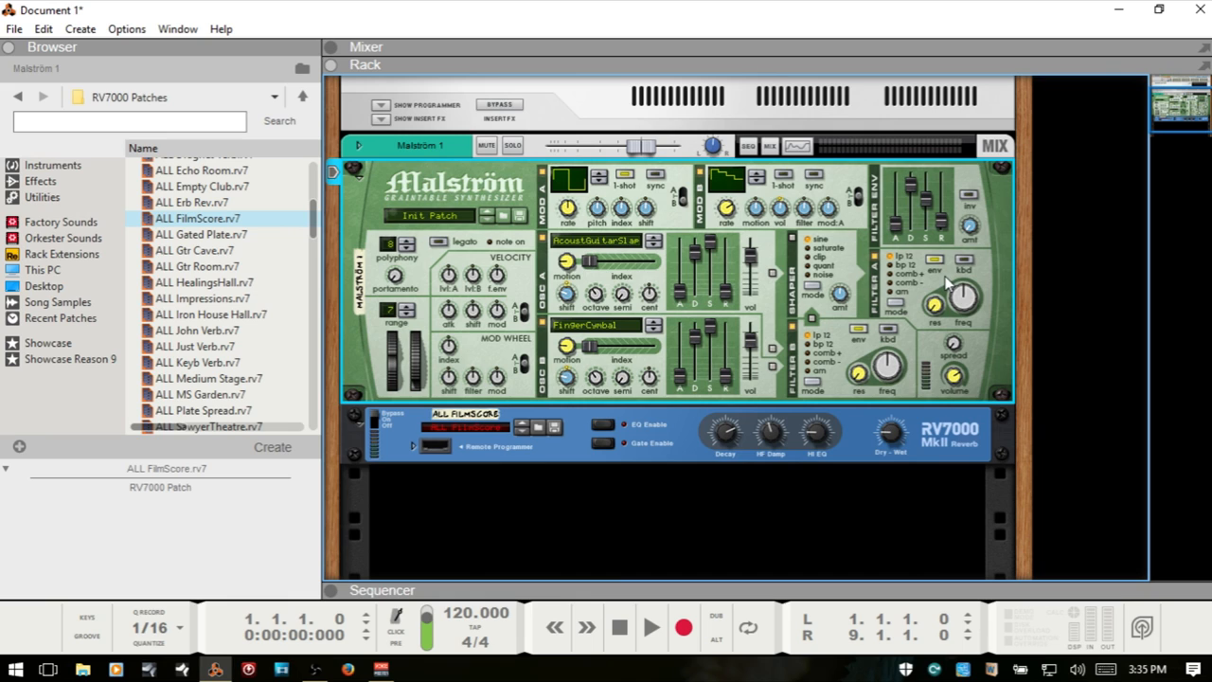